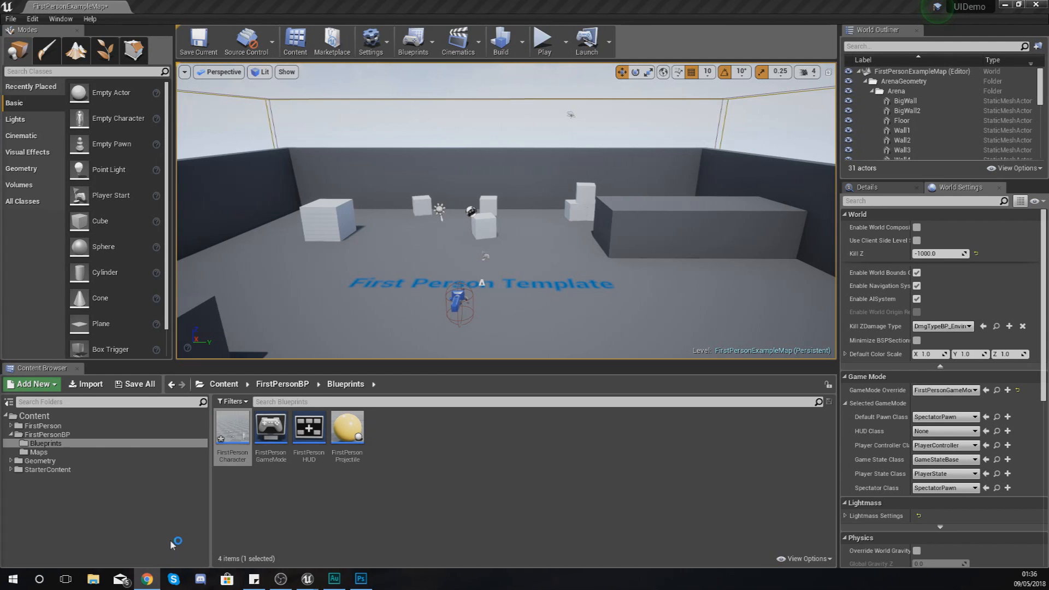
mouse_move(147, 505)
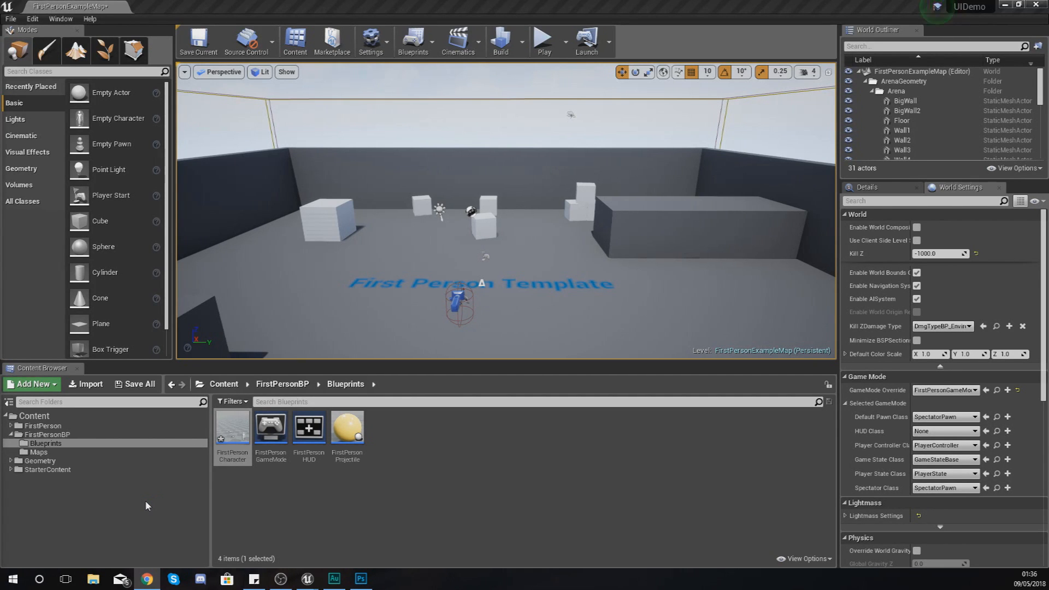
mouse_move(271, 432)
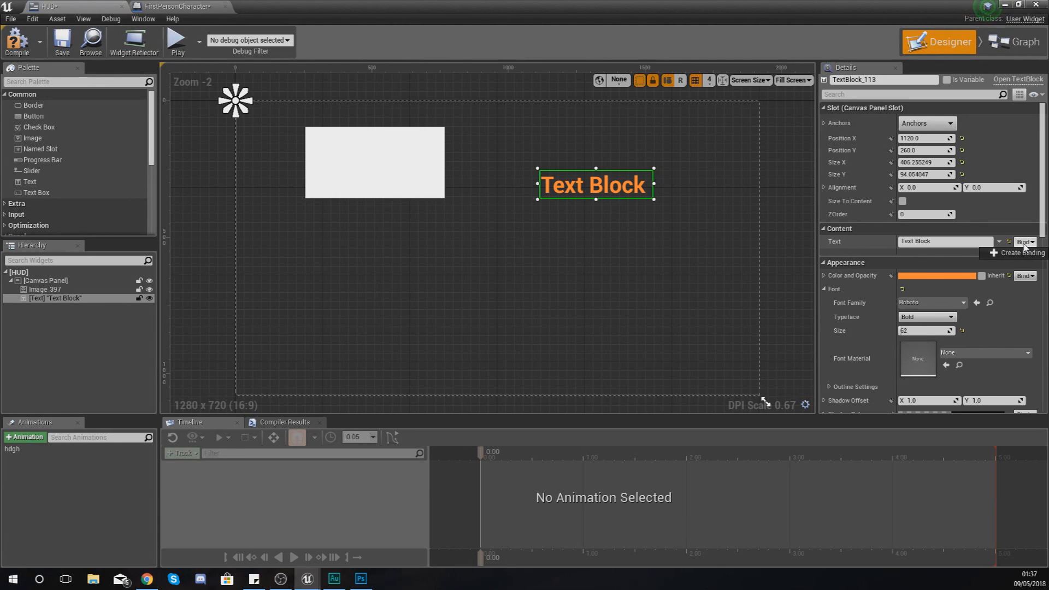
Step: Select the HUD canvas panel, then return to the level editor's StarterContent folder
left_click(45, 280)
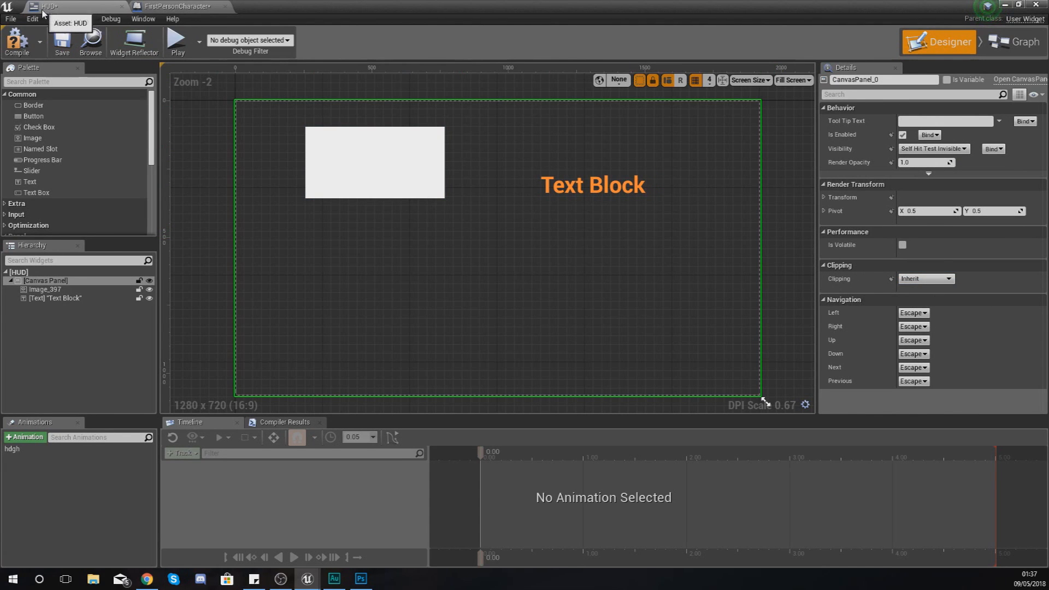
mouse_move(535, 177)
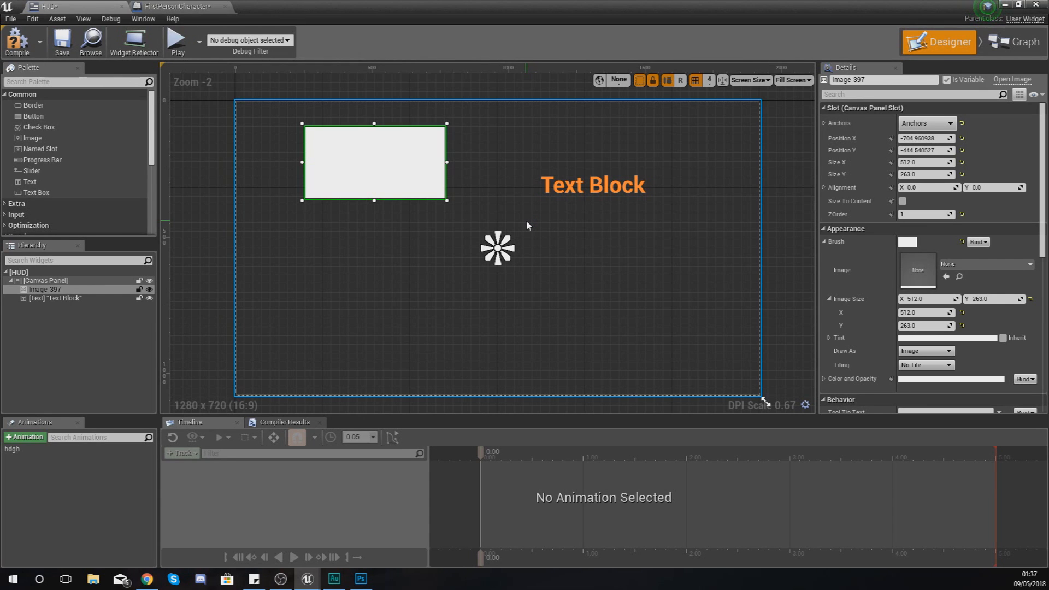
left_click(45, 280)
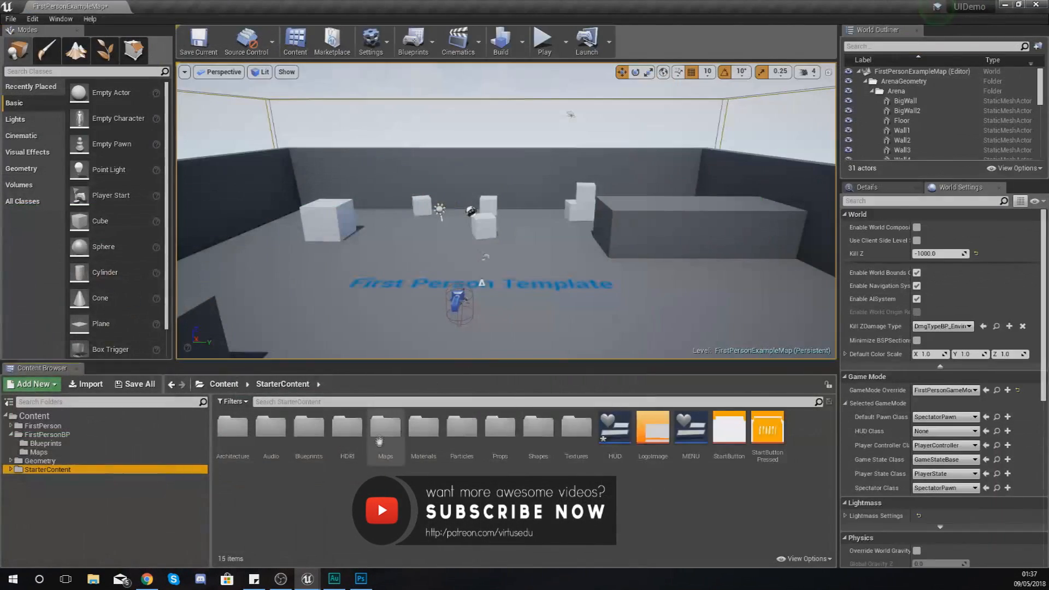
mouse_move(613, 428)
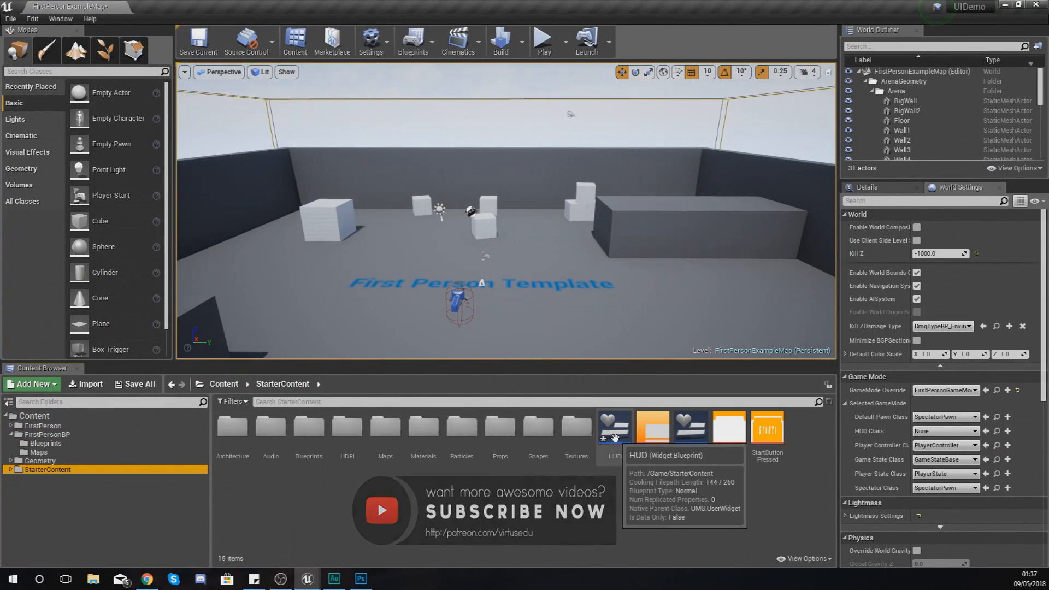
Step: Open the HUD widget blueprint and anchor its text block to the bottom-left preset
double_click(613, 426)
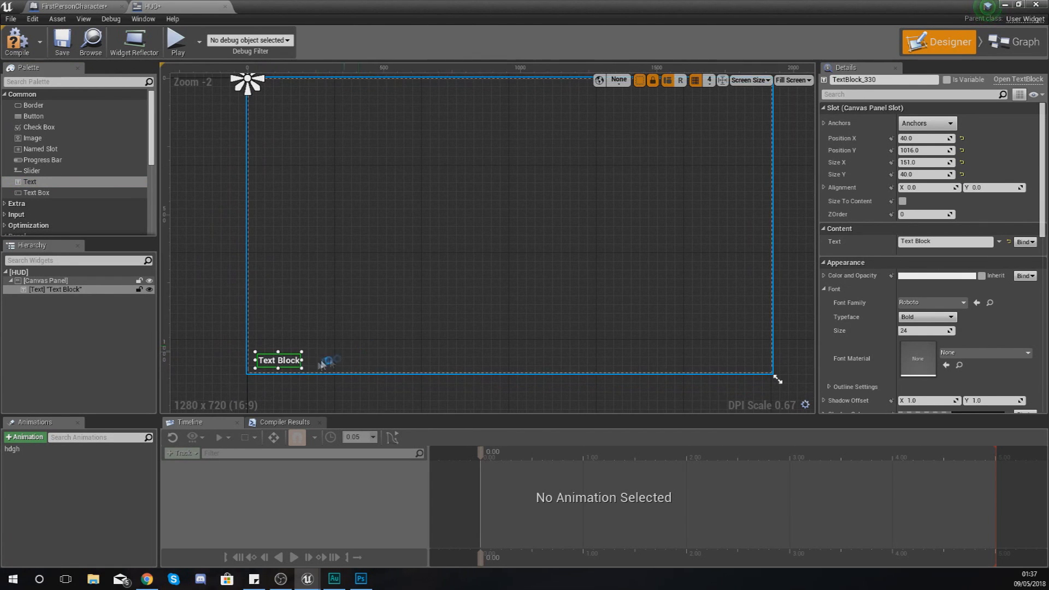
mouse_move(450, 302)
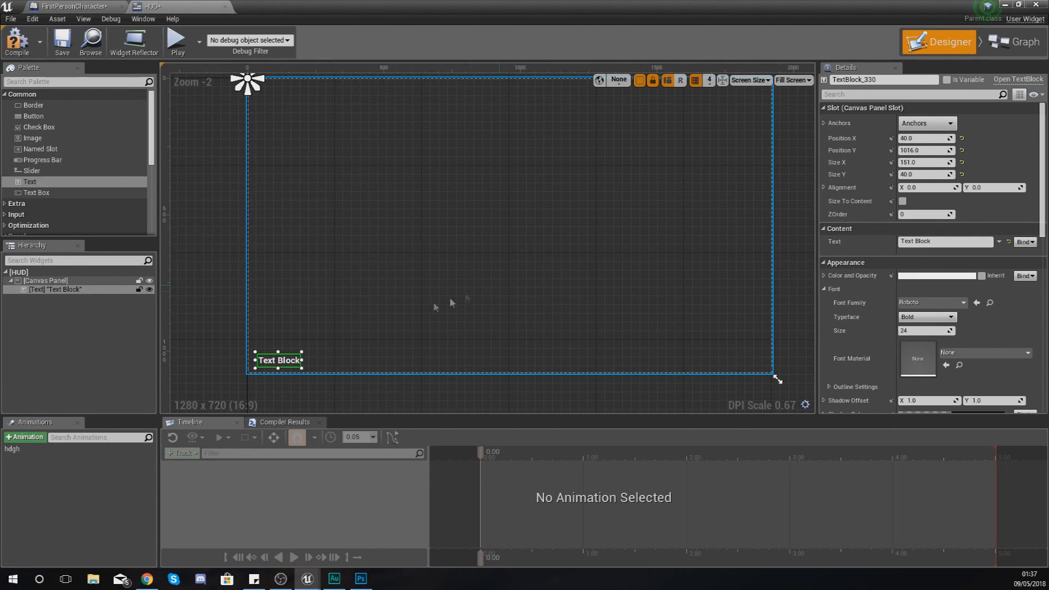
left_click(926, 123)
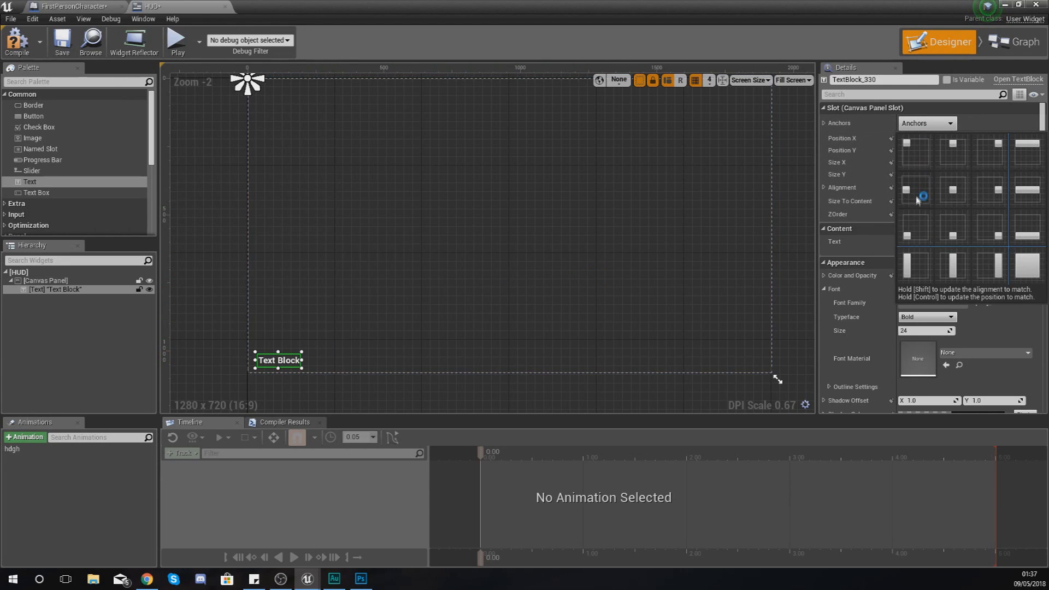
left_click(914, 190)
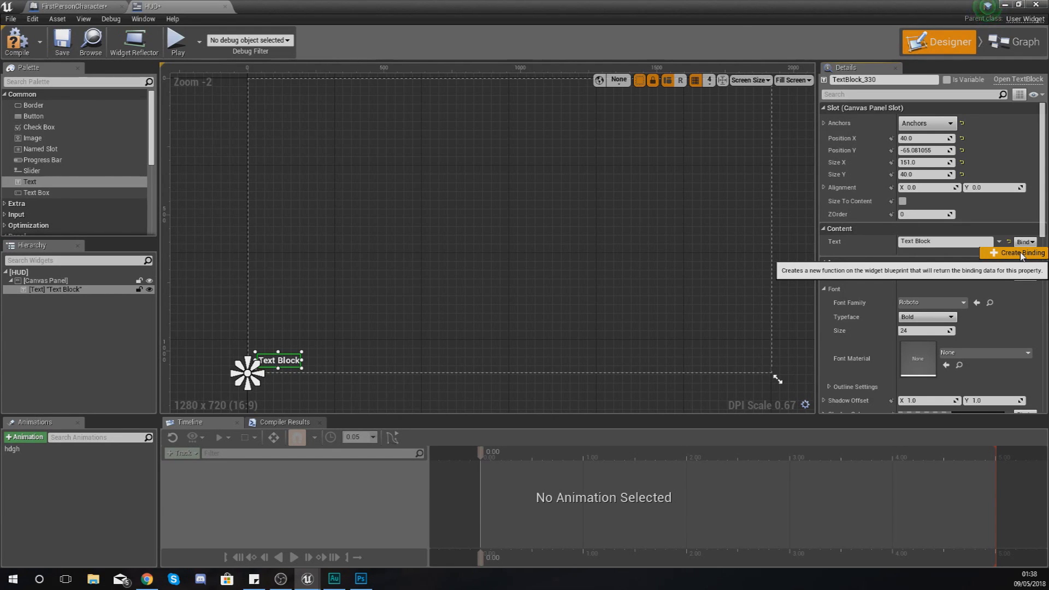
left_click(943, 241)
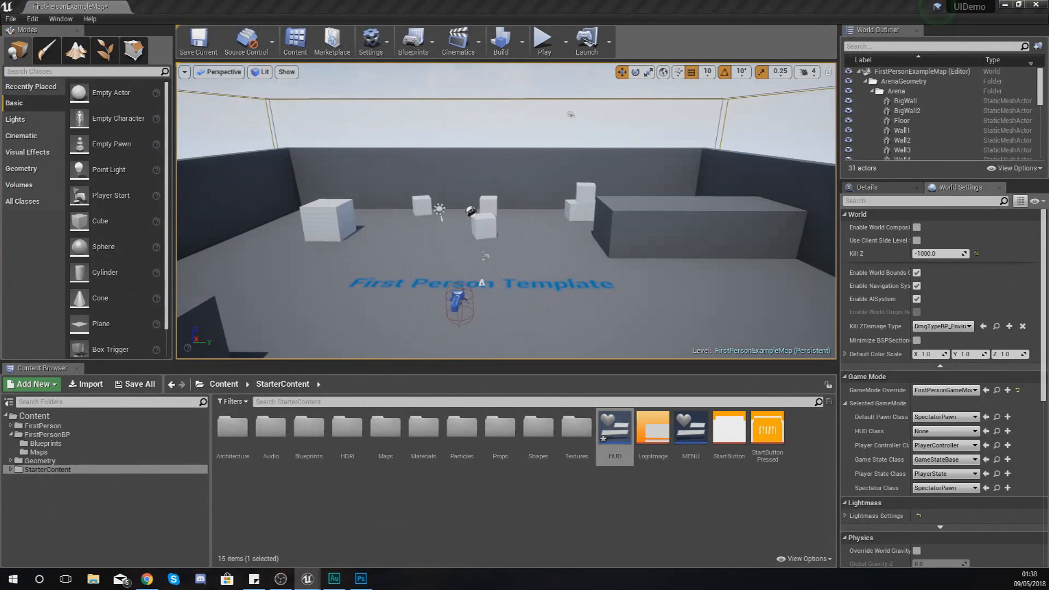
Step: Open the FirstPersonCharacter blueprint from the FirstPersonBP folder
left_click(46, 434)
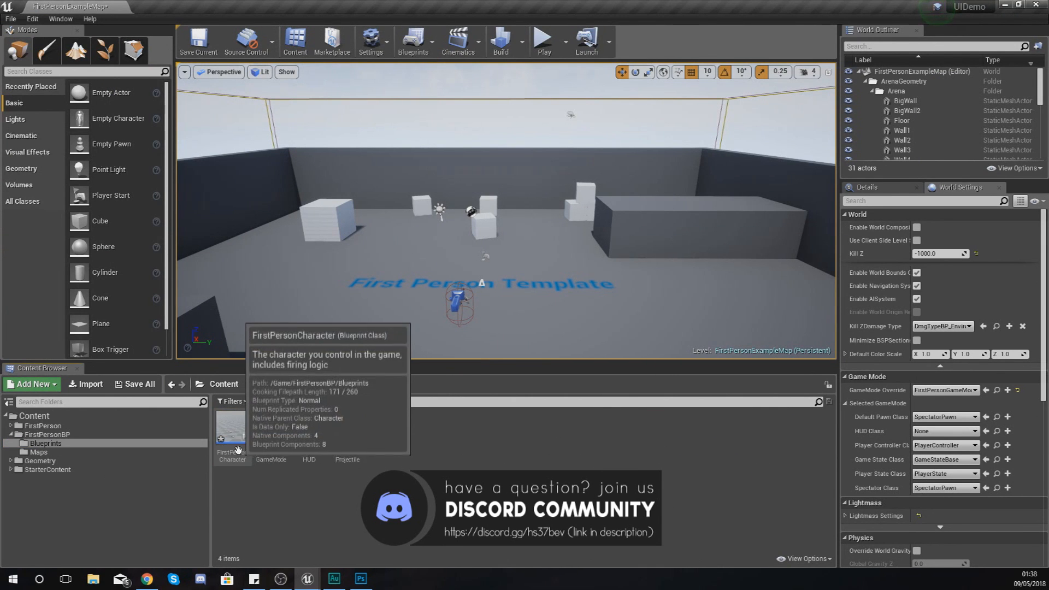
left_click(230, 432)
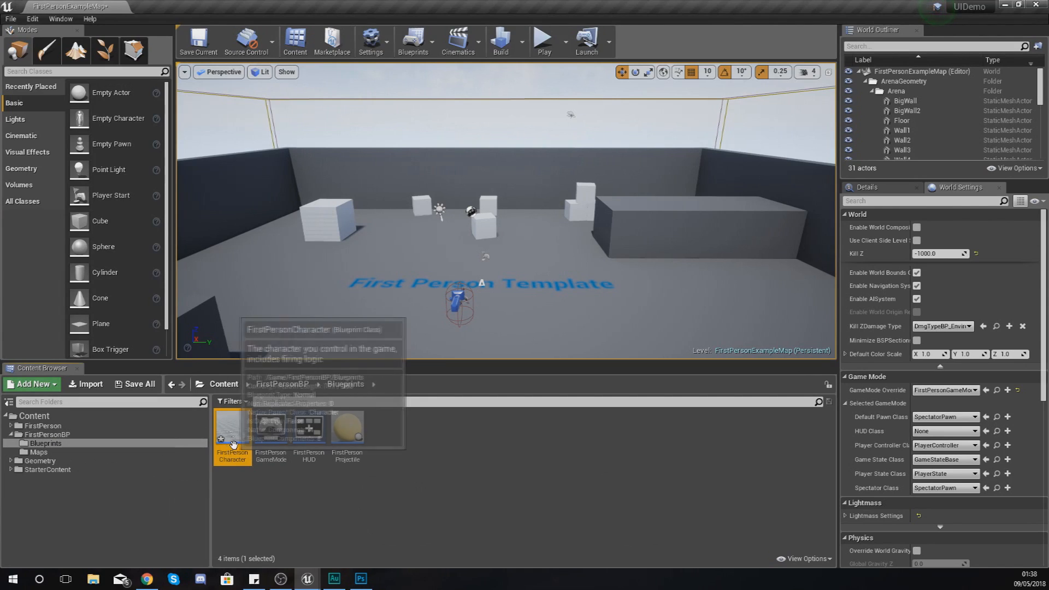
double_click(232, 432)
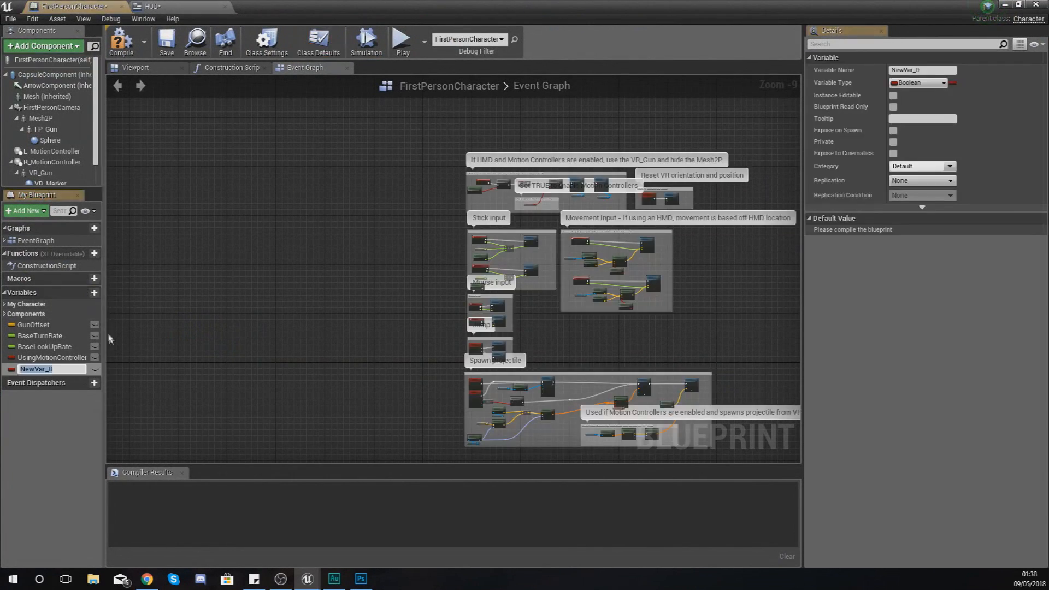
Step: Add an integer Health variable defaulting to 100 and compile the character
type("Health")
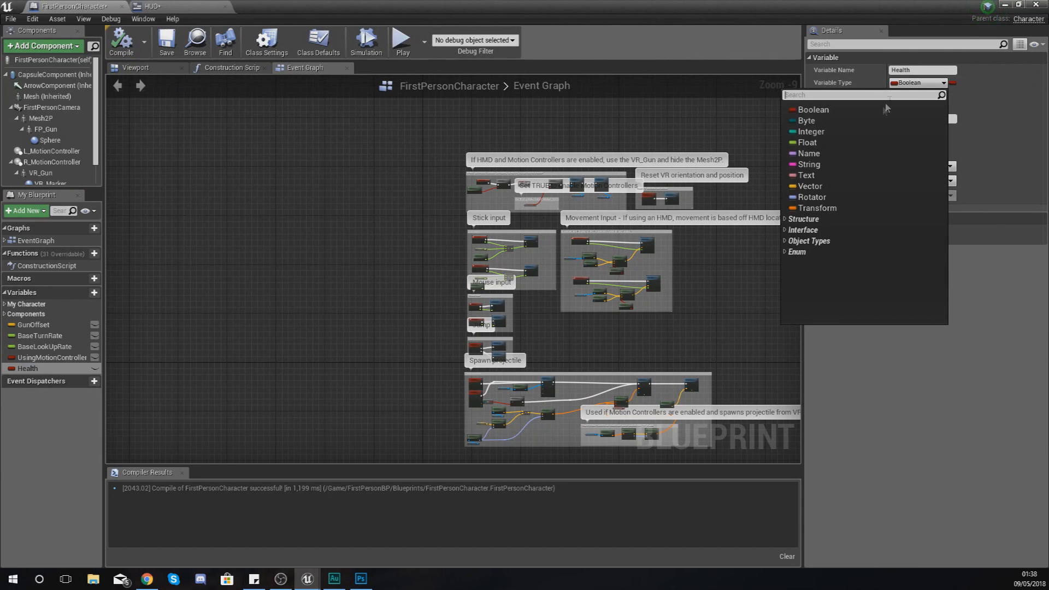
left_click(811, 131)
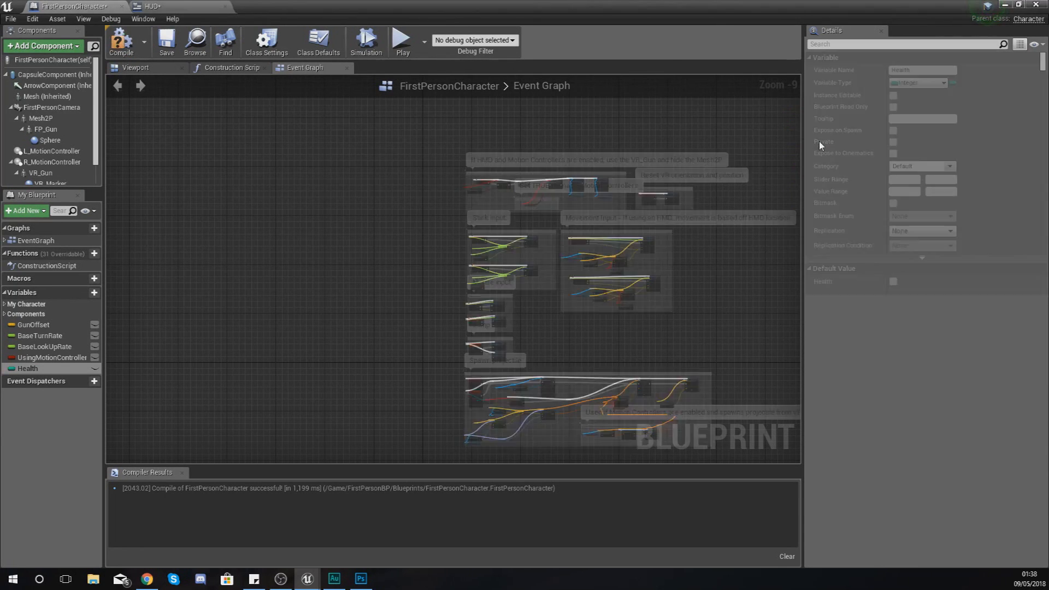
mouse_move(121, 41)
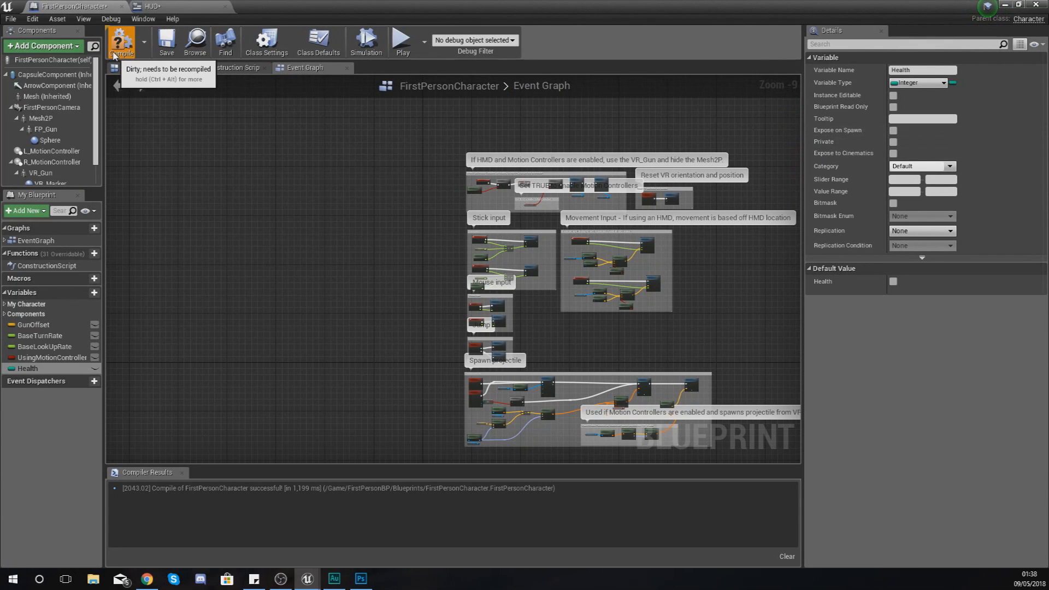
left_click(122, 41)
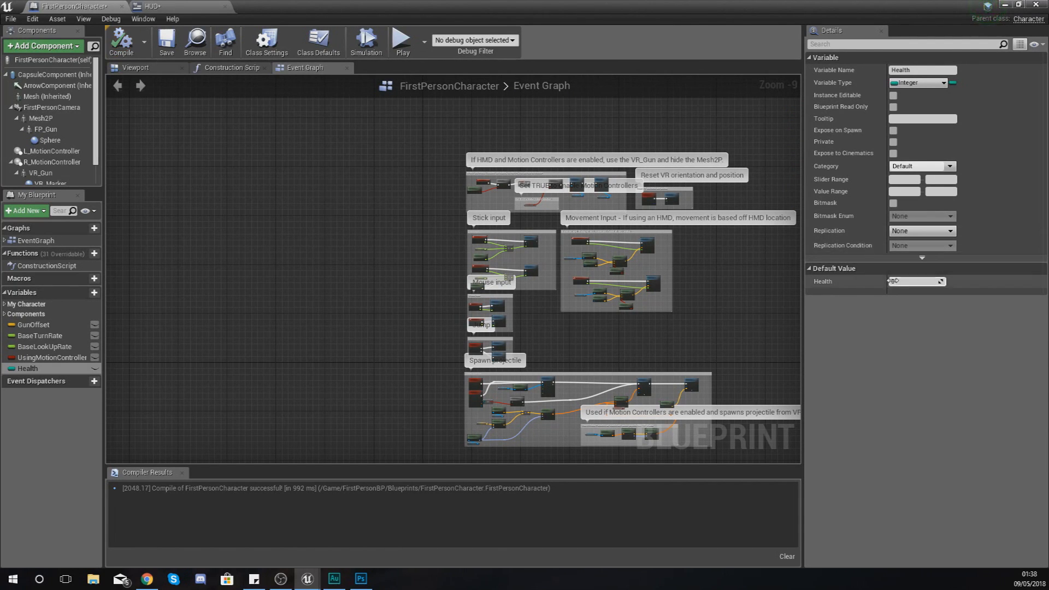
type("100")
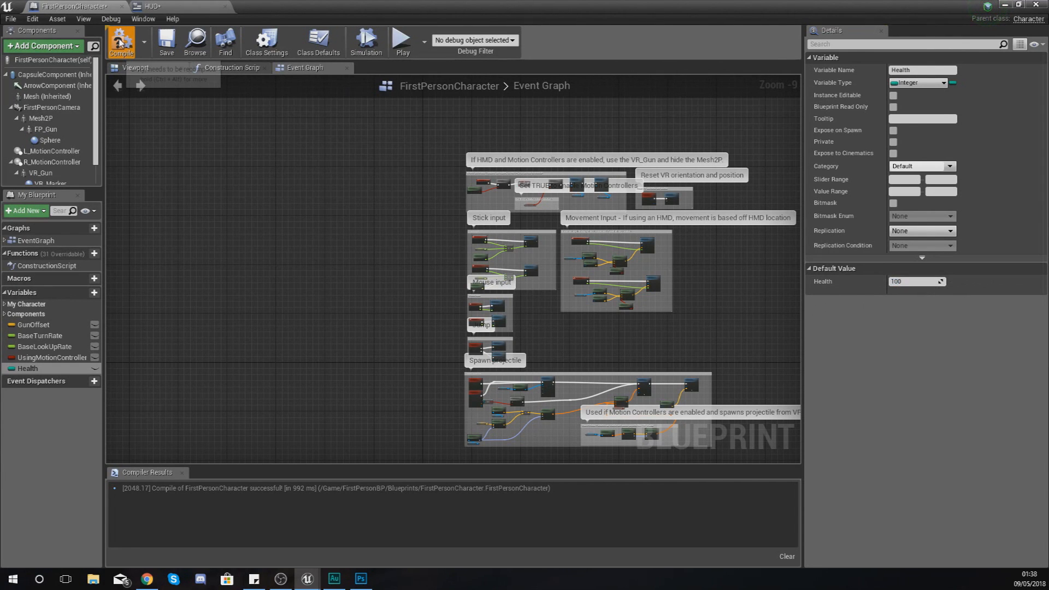
left_click(121, 40)
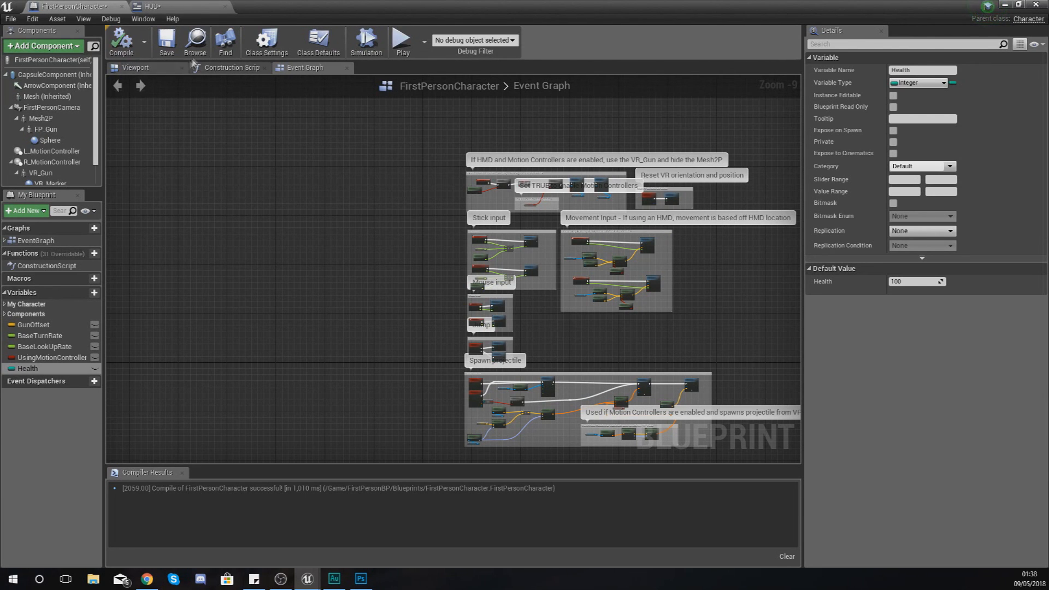
left_click(153, 6)
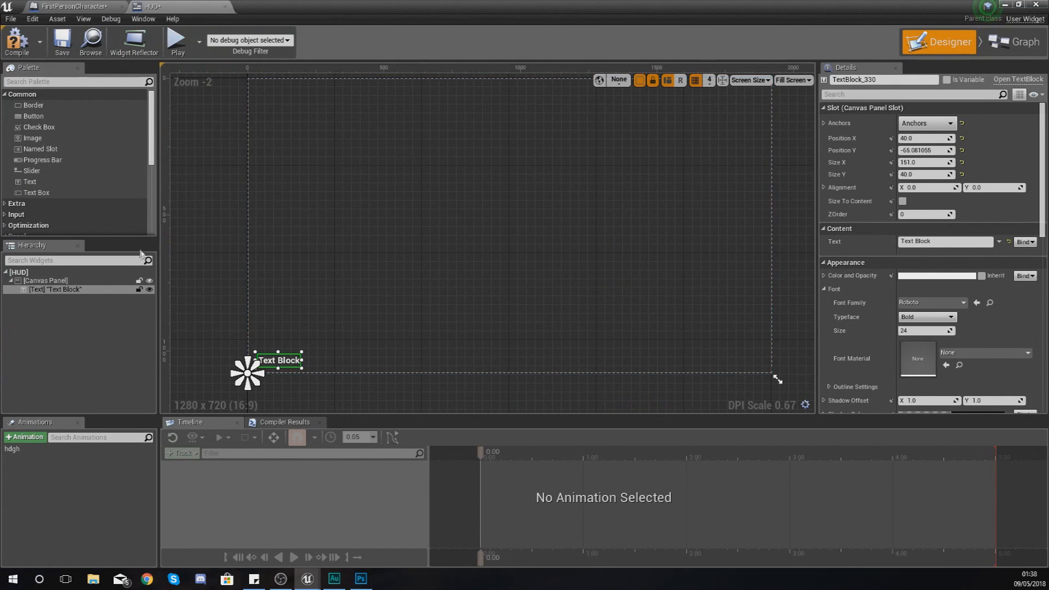
mouse_move(277, 366)
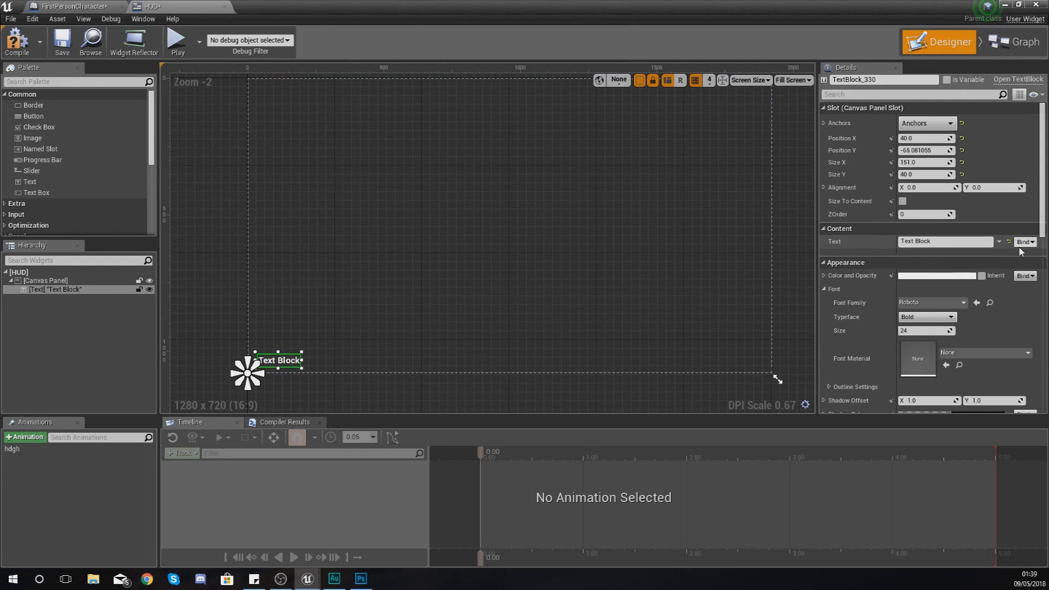
Step: Create a Get Text binding for the HUD text block's content
left_click(1012, 41)
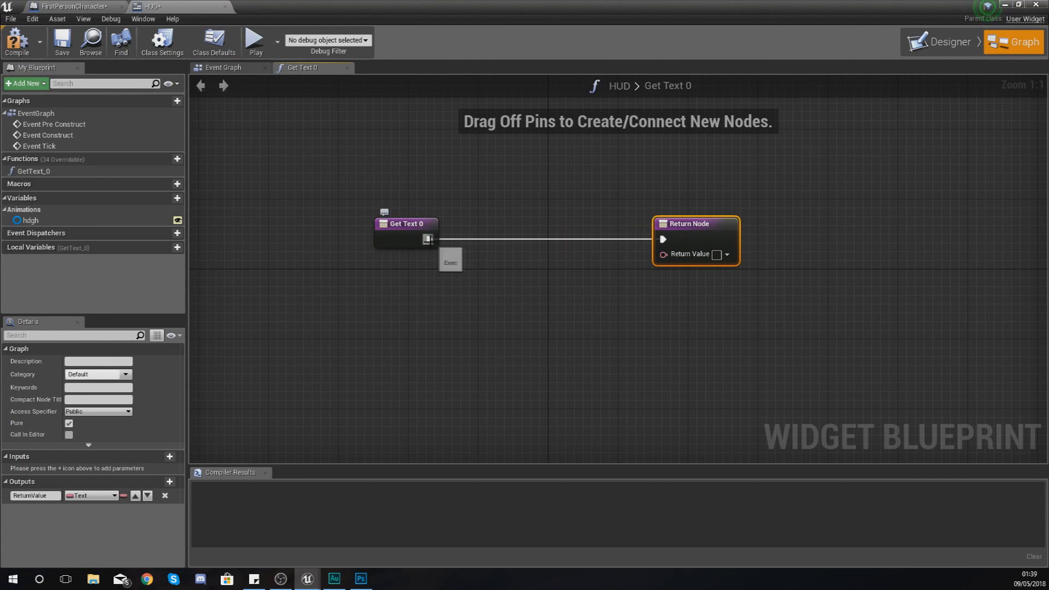
mouse_move(403, 244)
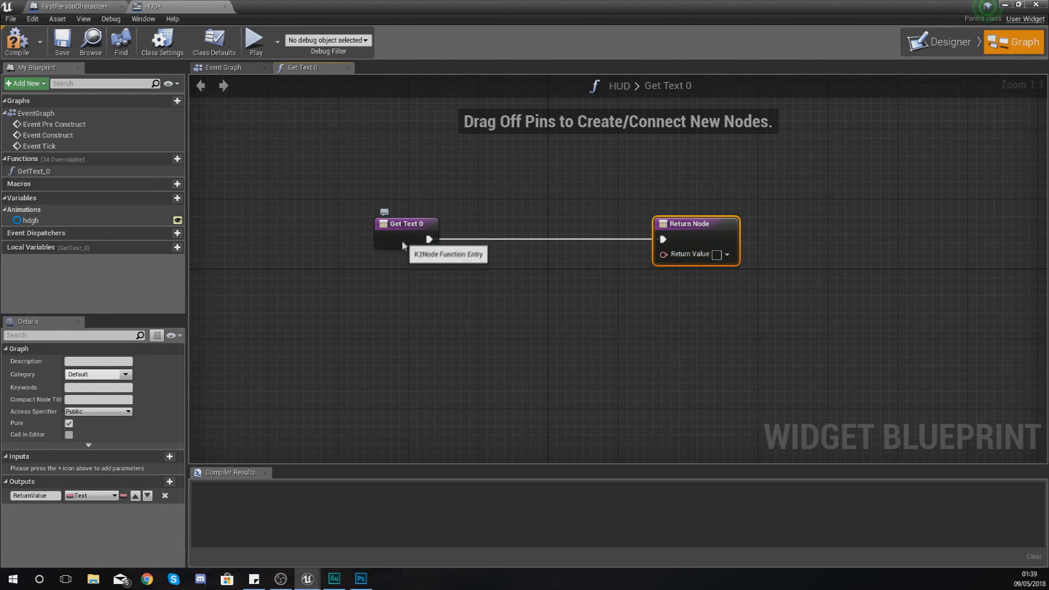
Step: Add a Cast To FirstPersonCharacter node in the GetText_0 graph
left_click_drag(405, 224, 247, 223)
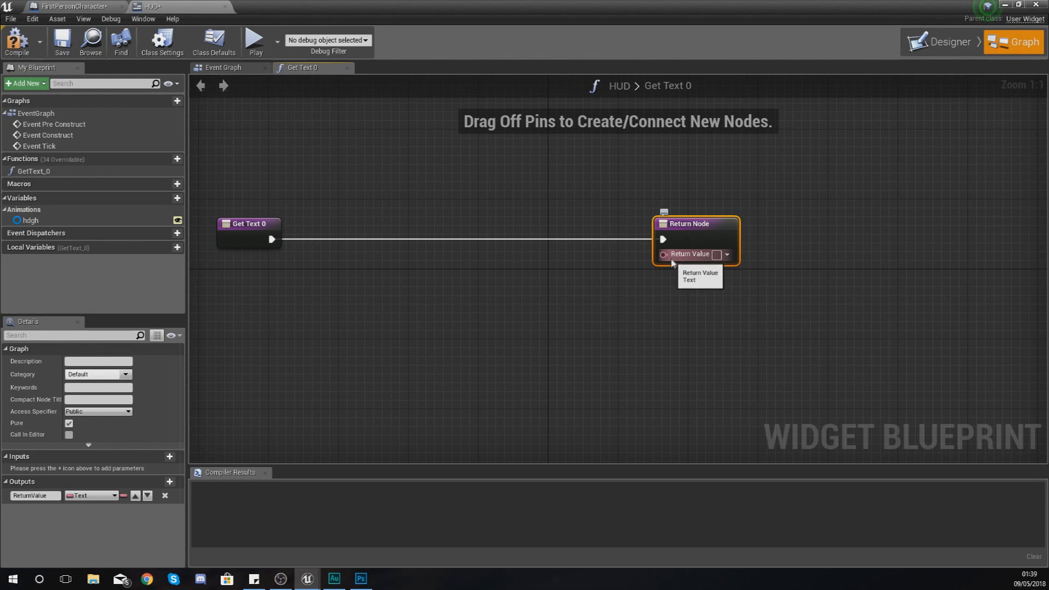
mouse_move(701, 262)
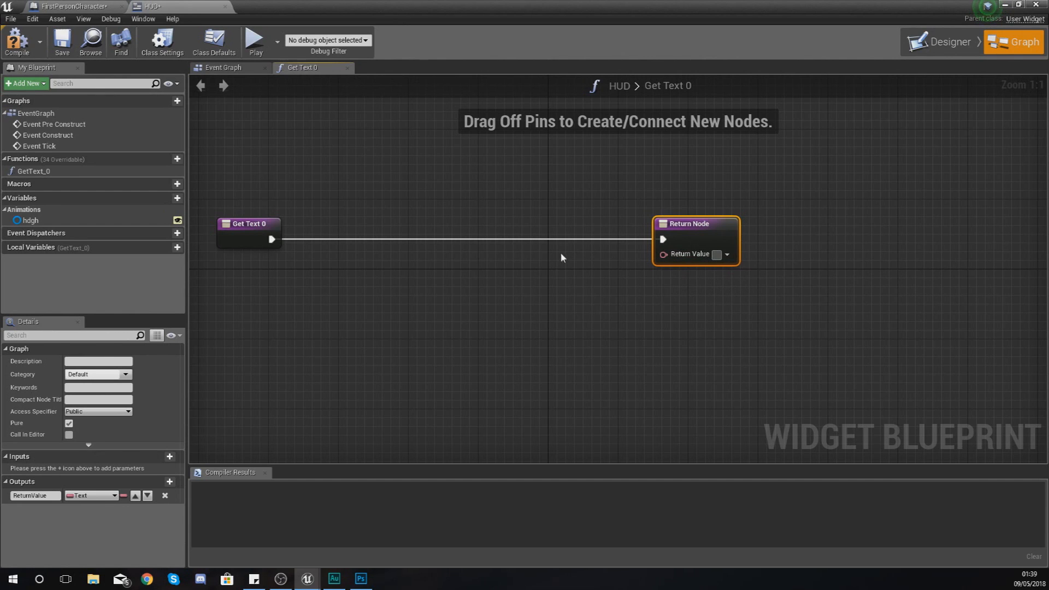
mouse_move(657, 239)
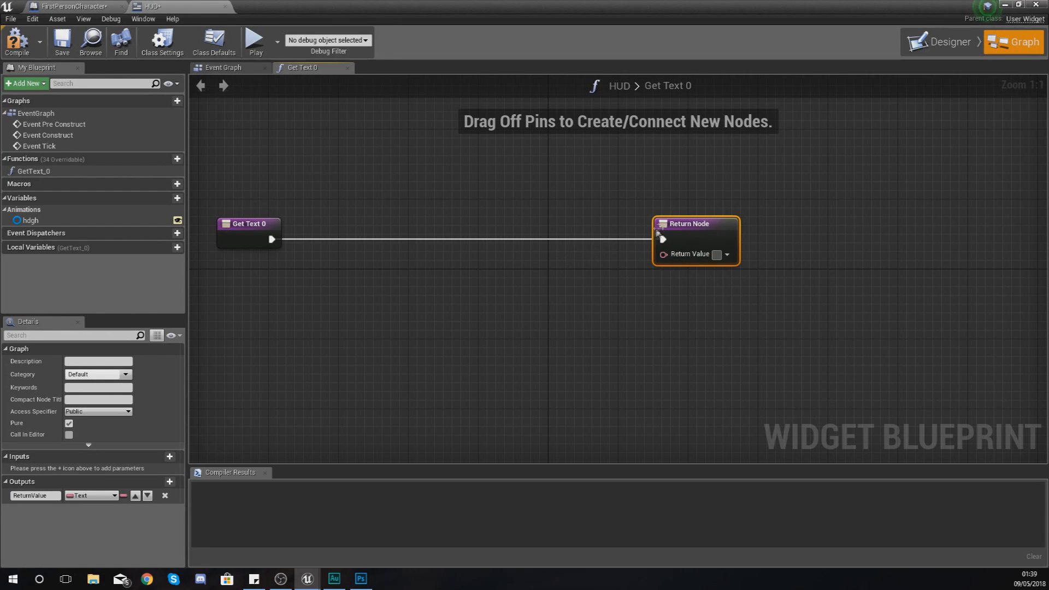
left_click(110, 18)
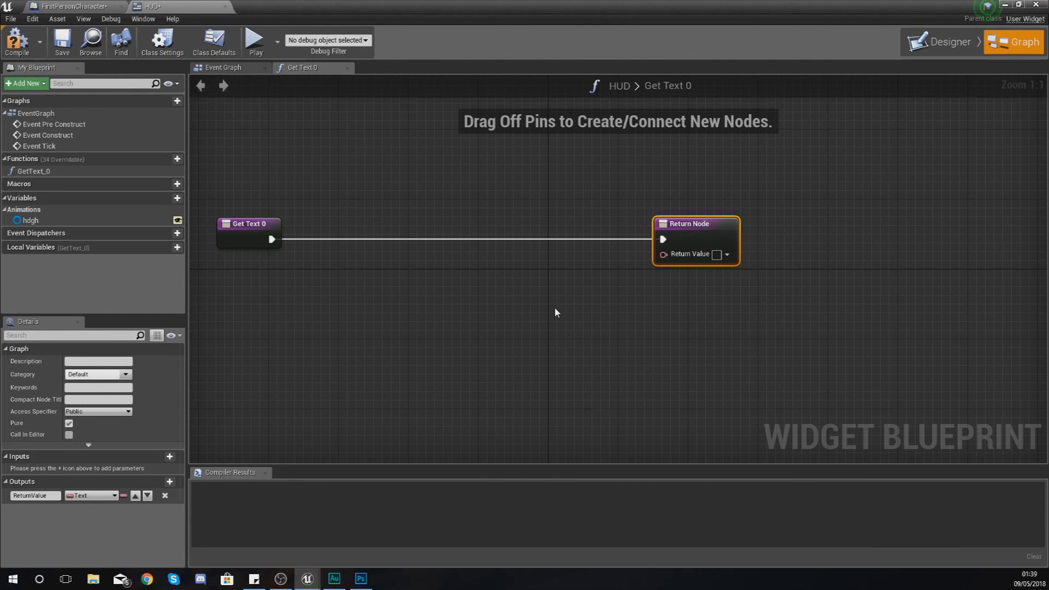
mouse_move(278, 246)
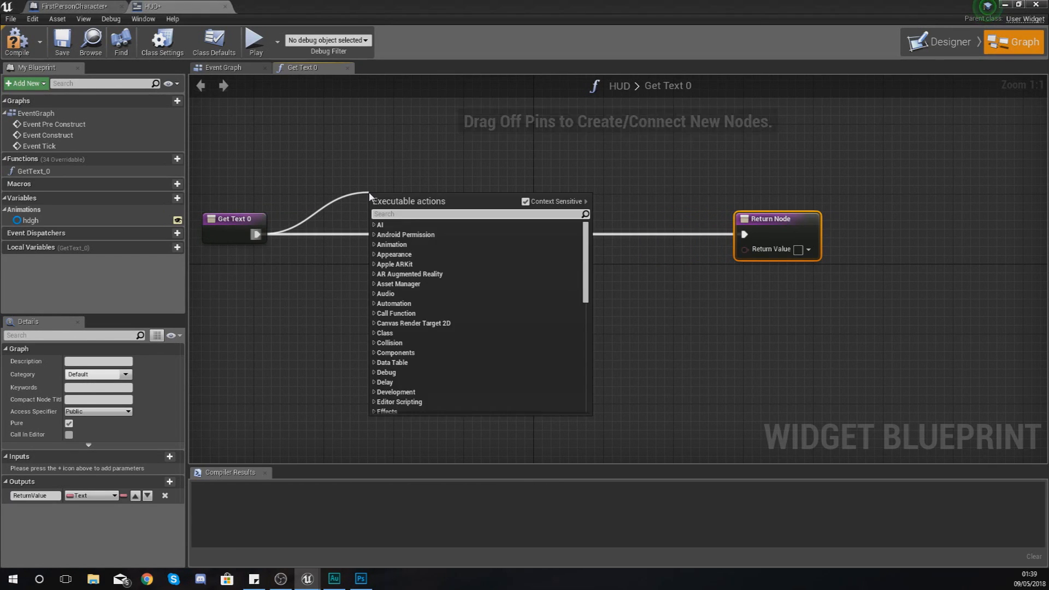
type("cast to")
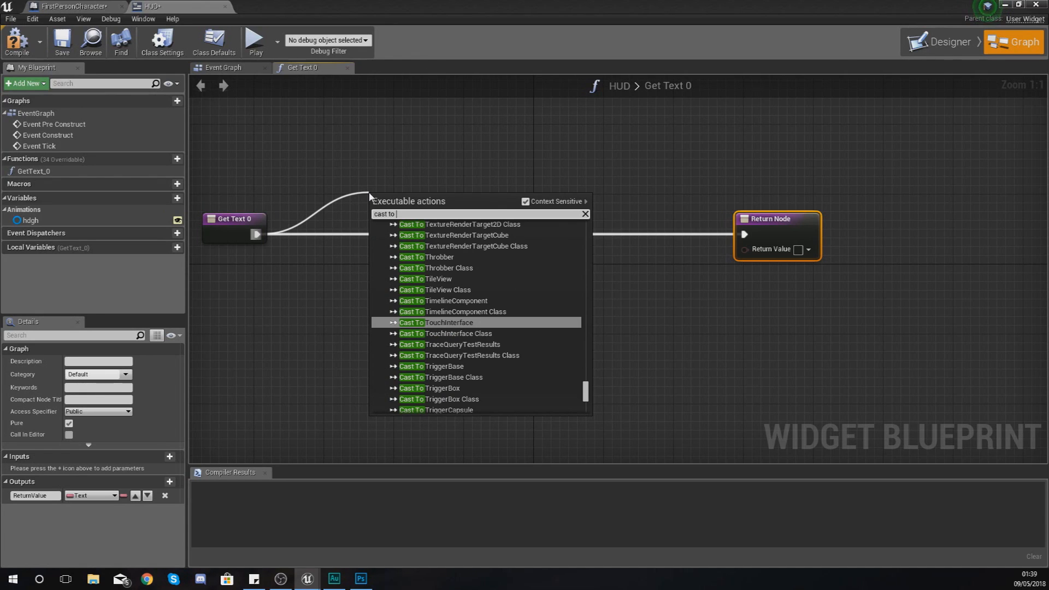
type("firstpersonchar")
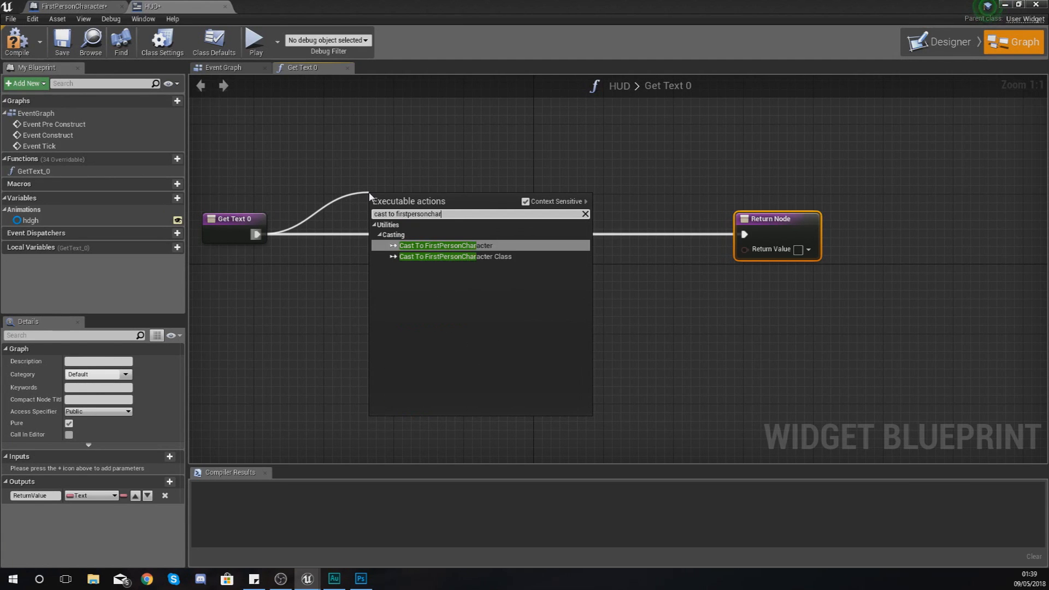
left_click(446, 245)
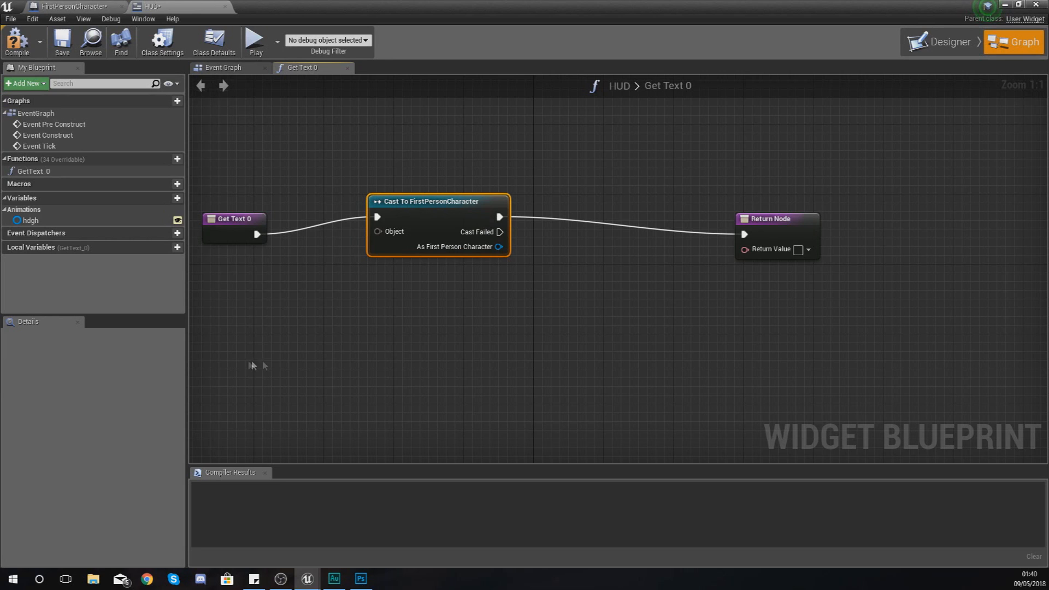
Step: Attach a Health getter to the cast's As First Person Character output
left_click_drag(499, 246, 542, 306)
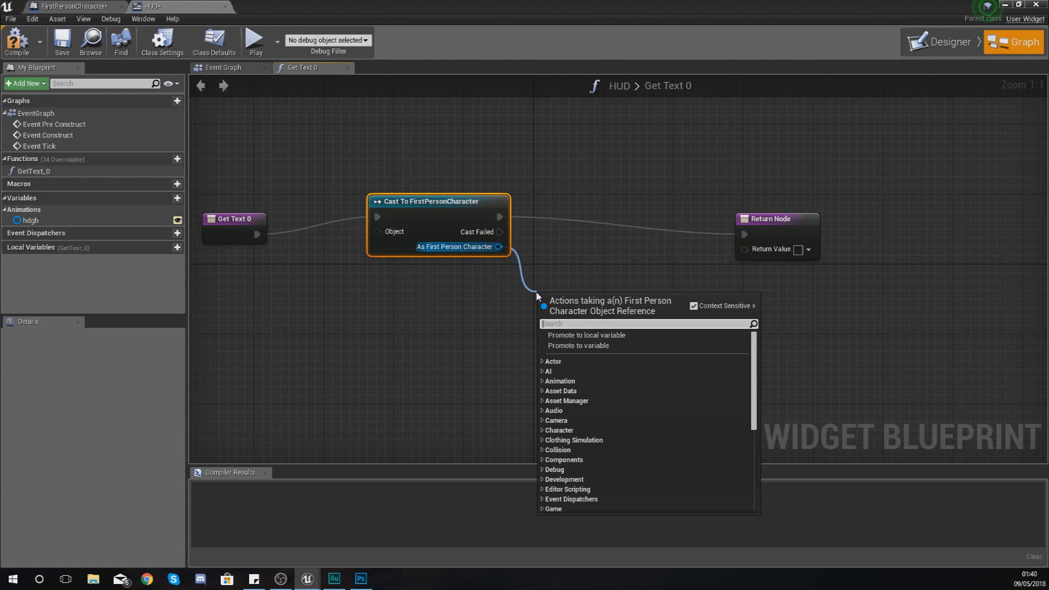
type("get health")
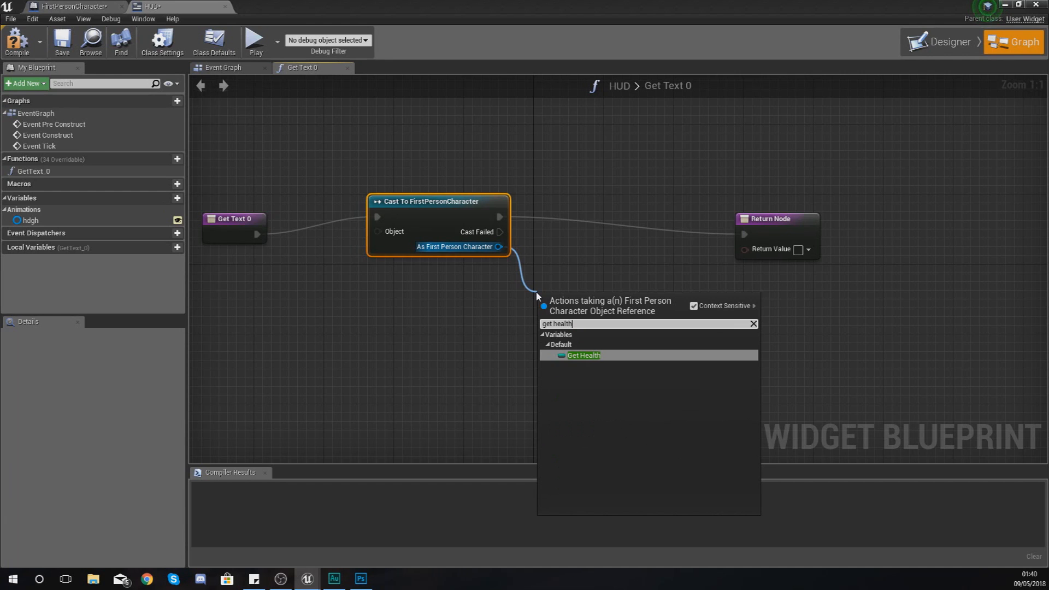
left_click(584, 355)
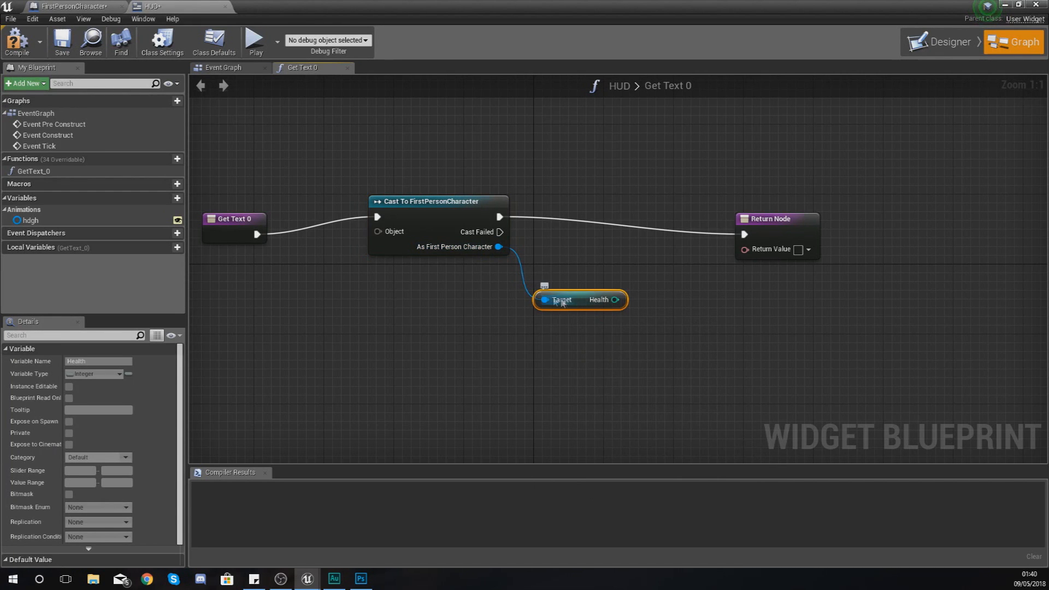
left_click_drag(562, 300, 569, 334)
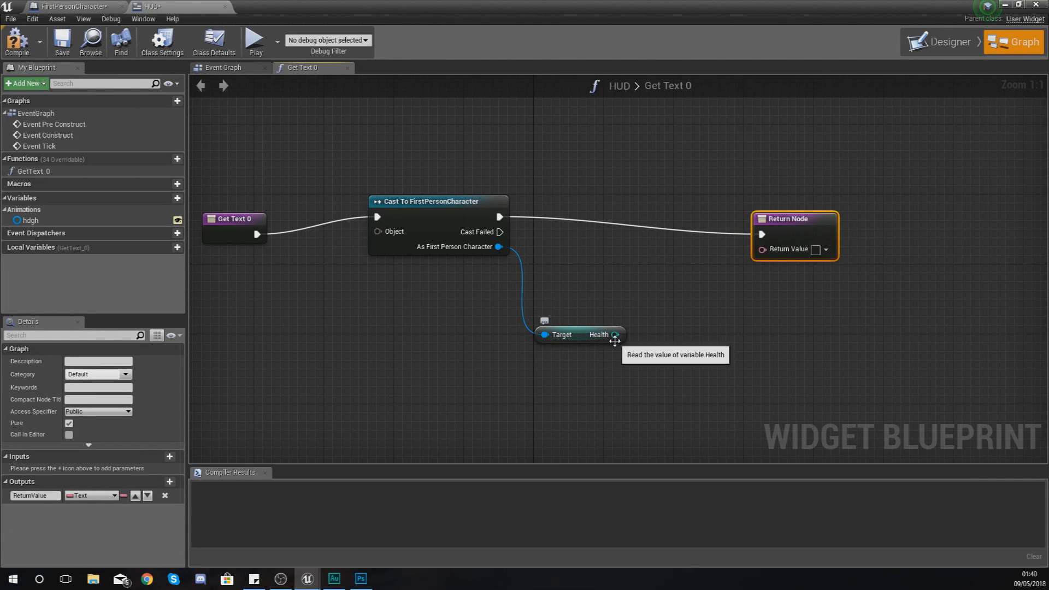
Step: Wire Health into the return value, inserting a ToText (int) conversion node
left_click_drag(614, 334, 760, 249)
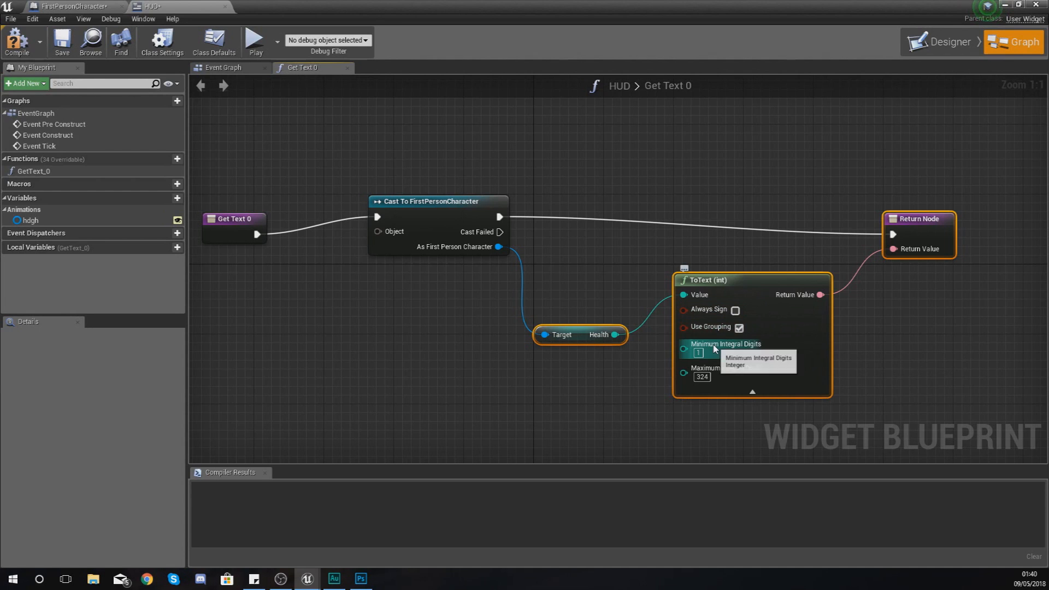
mouse_move(726, 367)
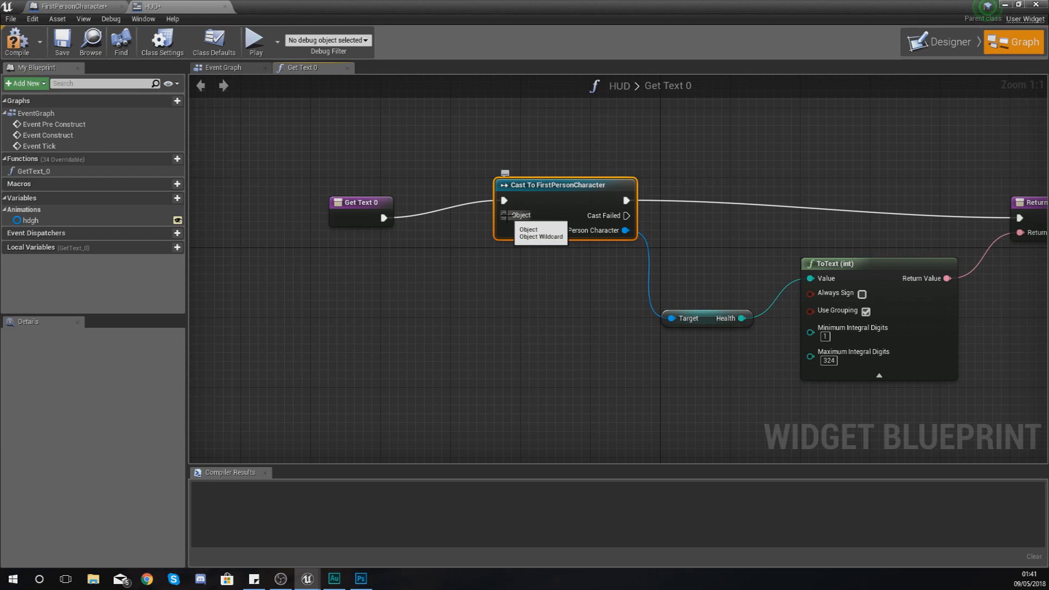
Step: Feed Get Player Character into the cast's Object pin and compile the HUD
left_click_drag(505, 215, 441, 338)
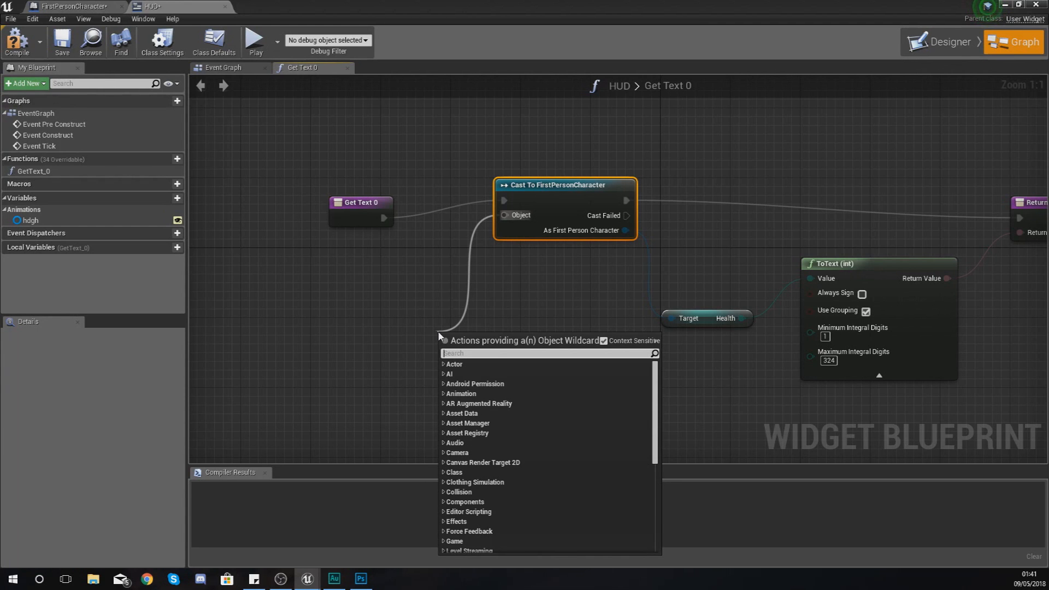
type("get character")
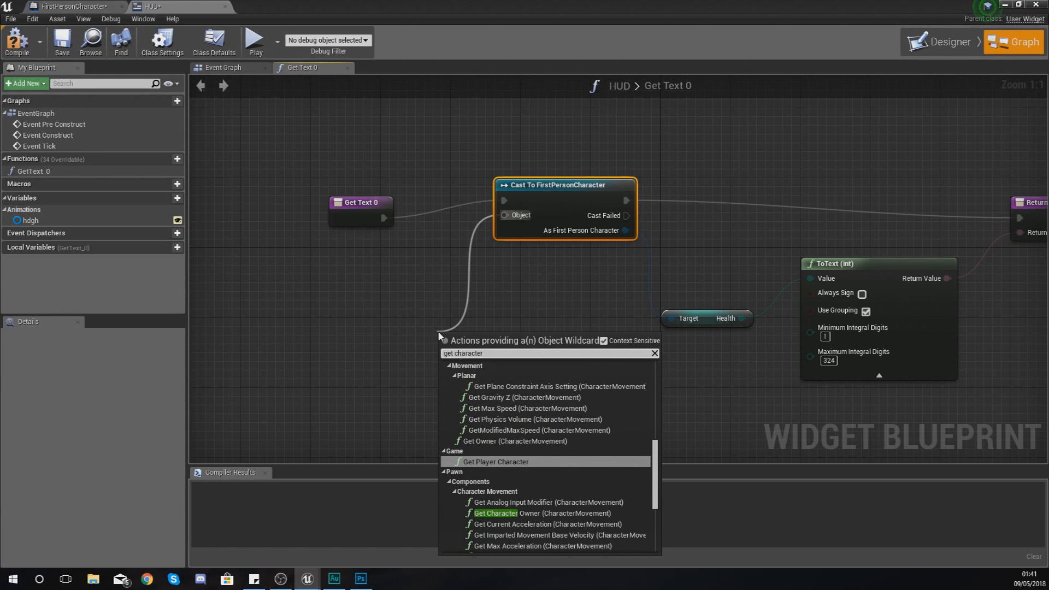
left_click(494, 461)
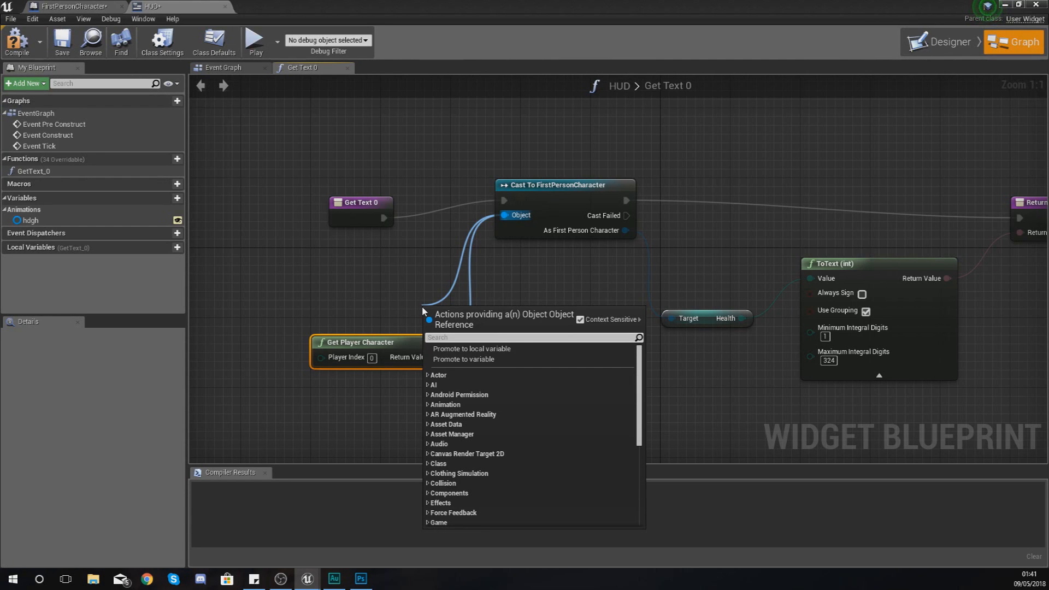
left_click(515, 290)
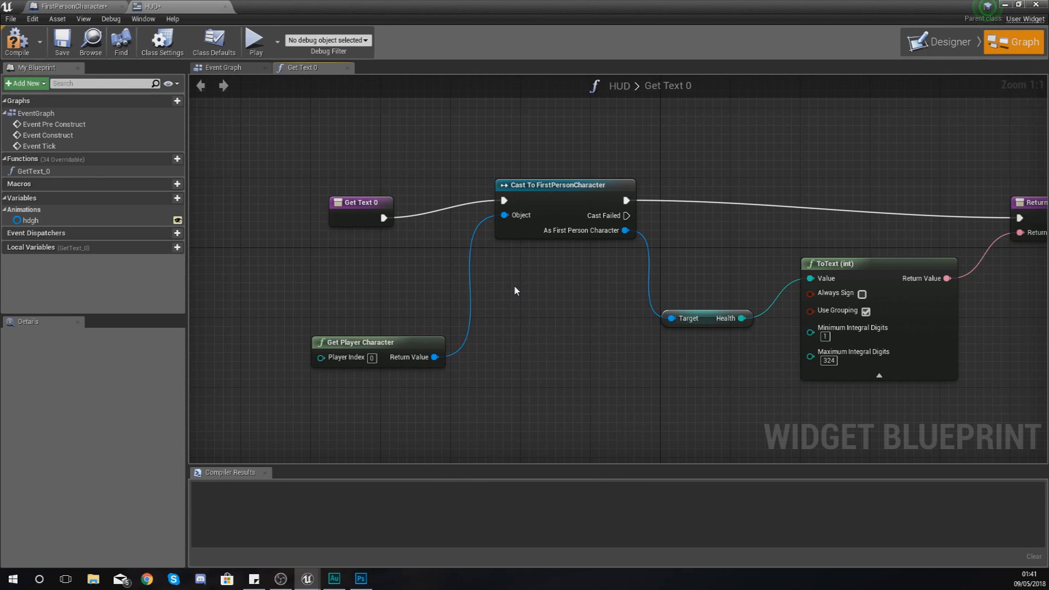
mouse_move(477, 301)
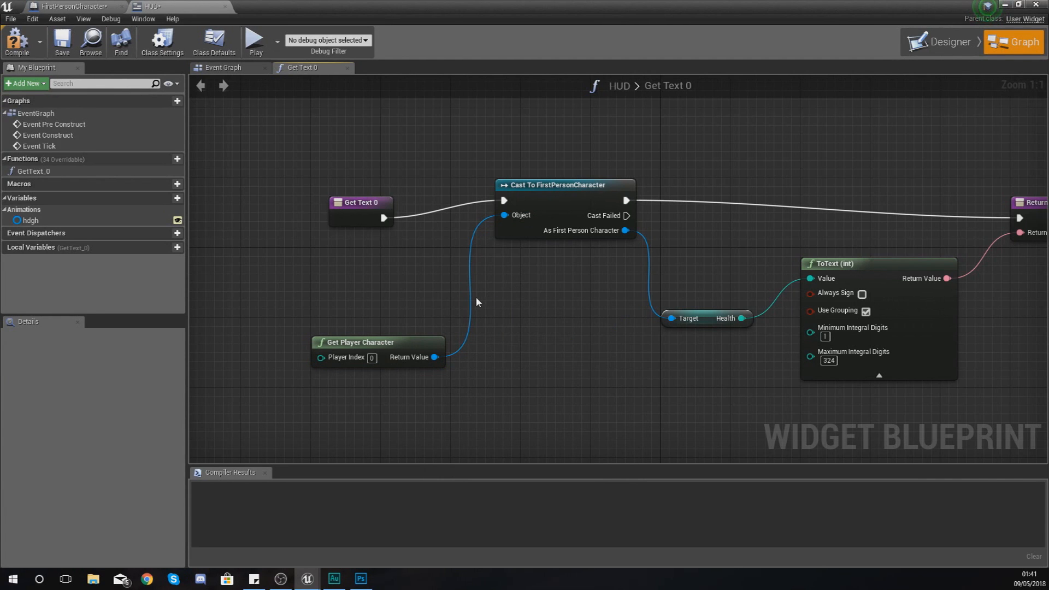
left_click(16, 41)
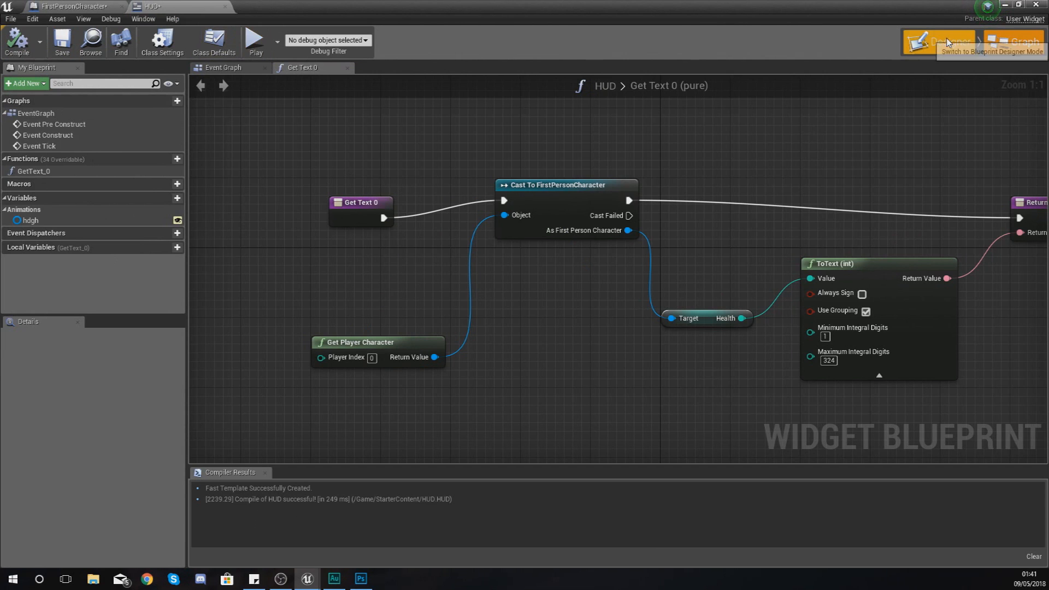
Step: Run and stop a Play test of the level, then open StarterContent
left_click(937, 41)
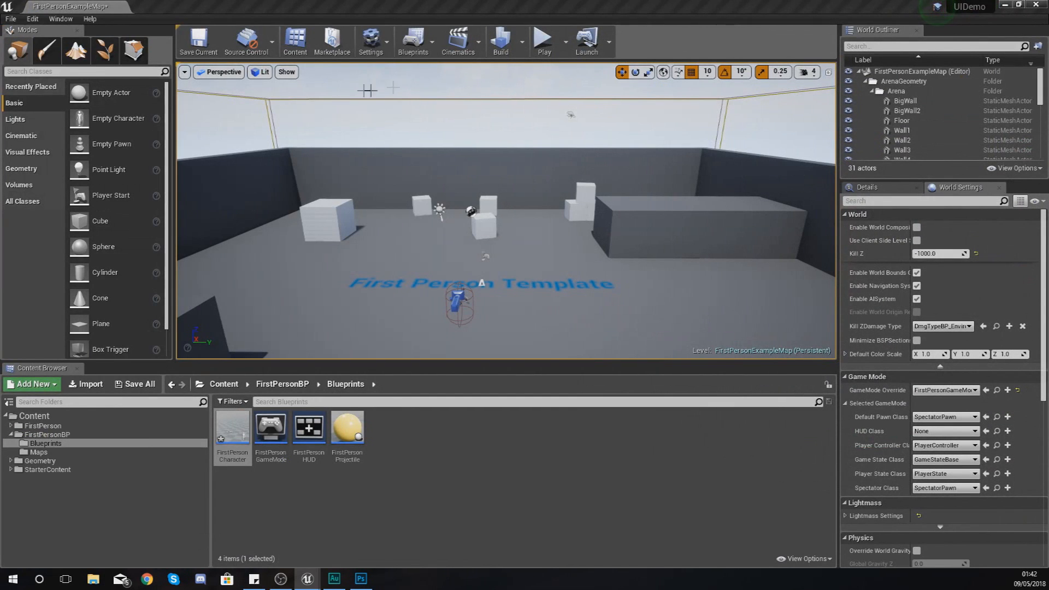
mouse_move(543, 40)
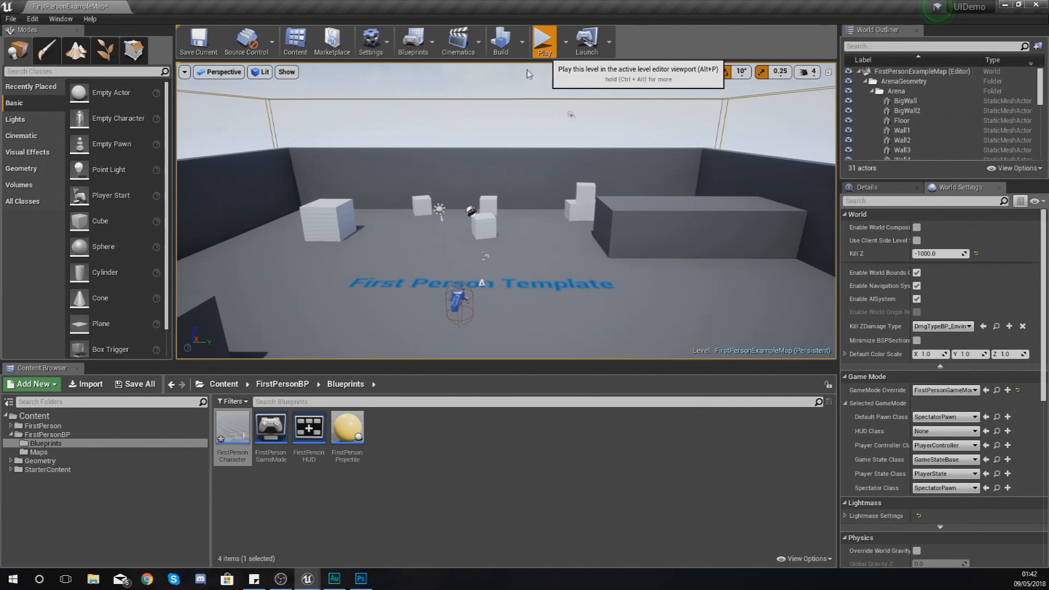
left_click(544, 40)
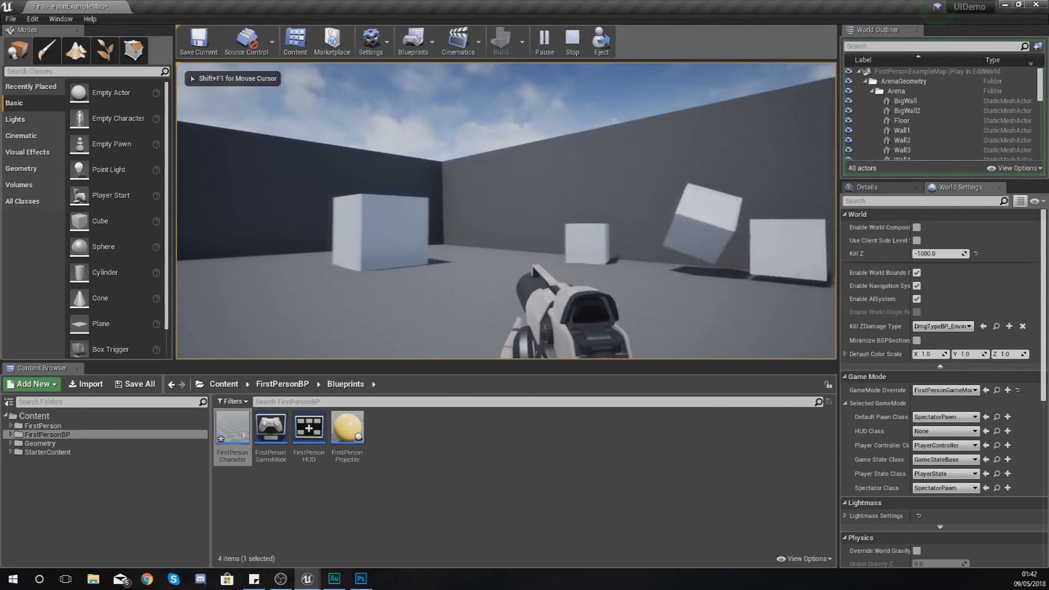
left_click(572, 41)
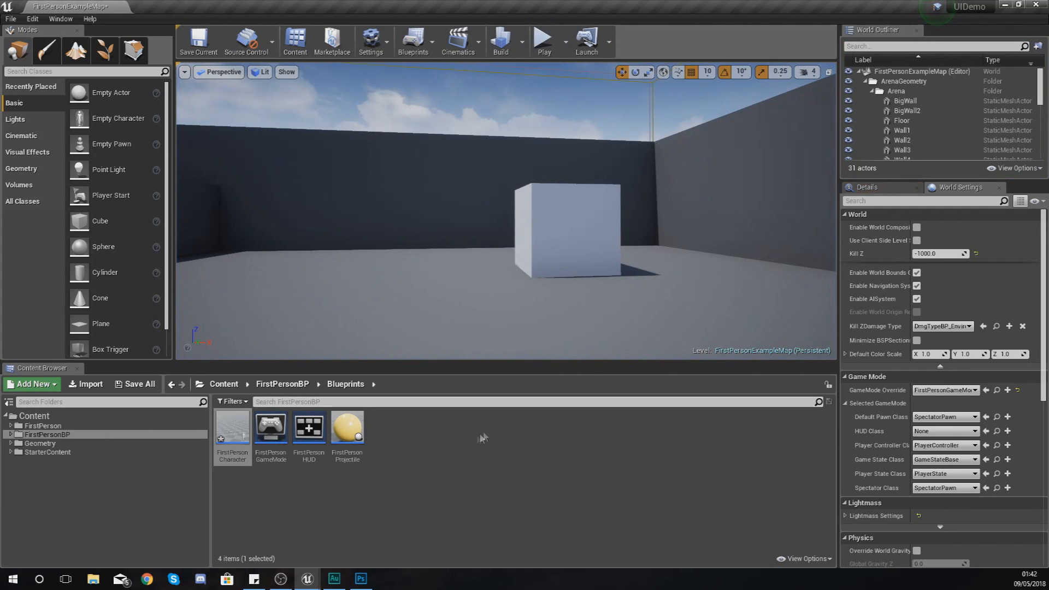
left_click(47, 452)
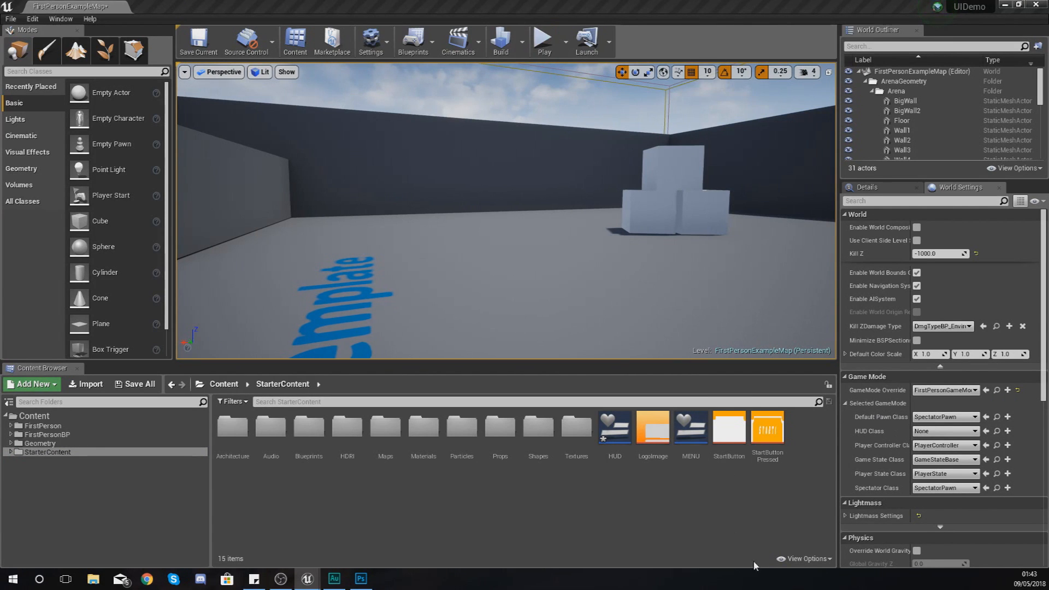
mouse_move(690, 432)
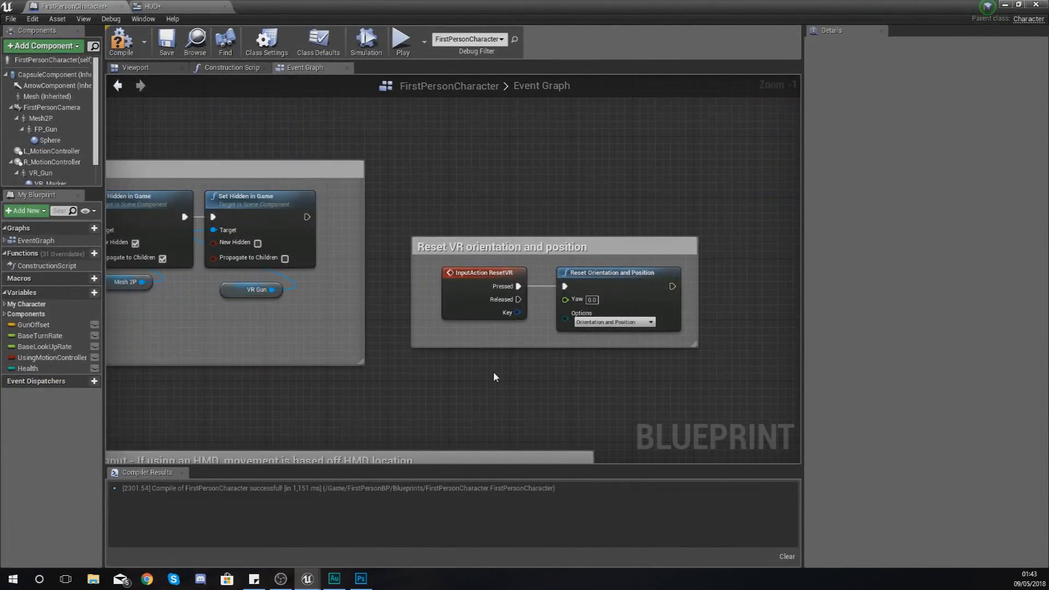
Step: Chain a Create Widget node and Add to Viewport after Event BeginPlay
scroll("down", 3)
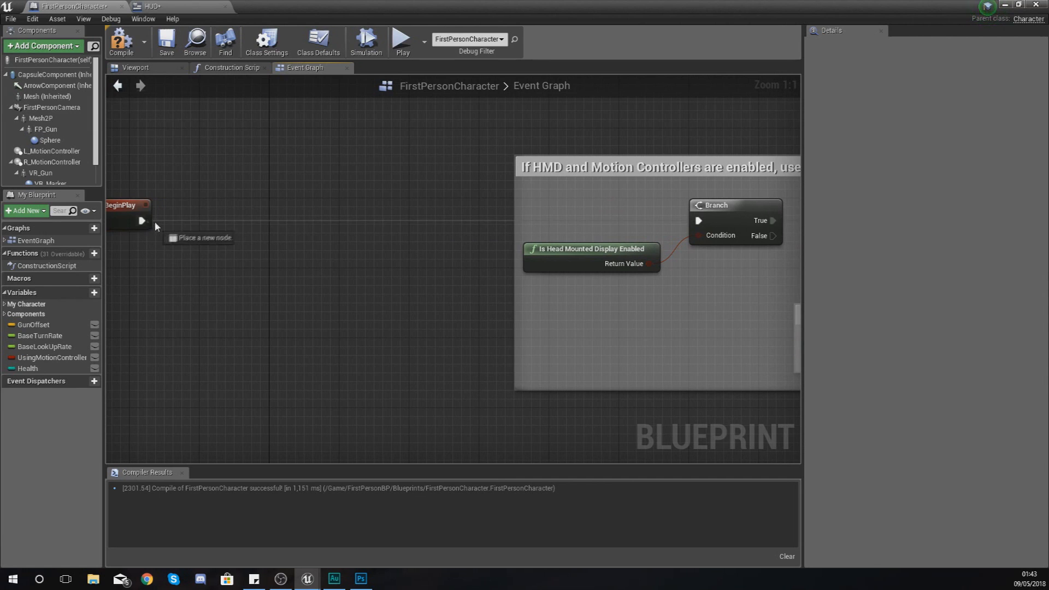
type("create w")
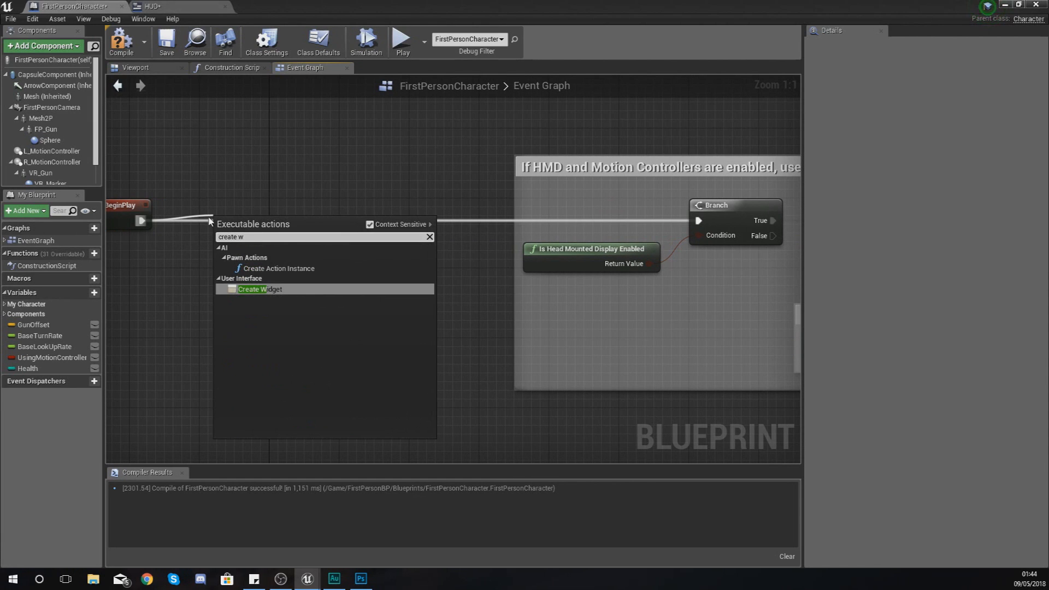
left_click(259, 289)
type("add t")
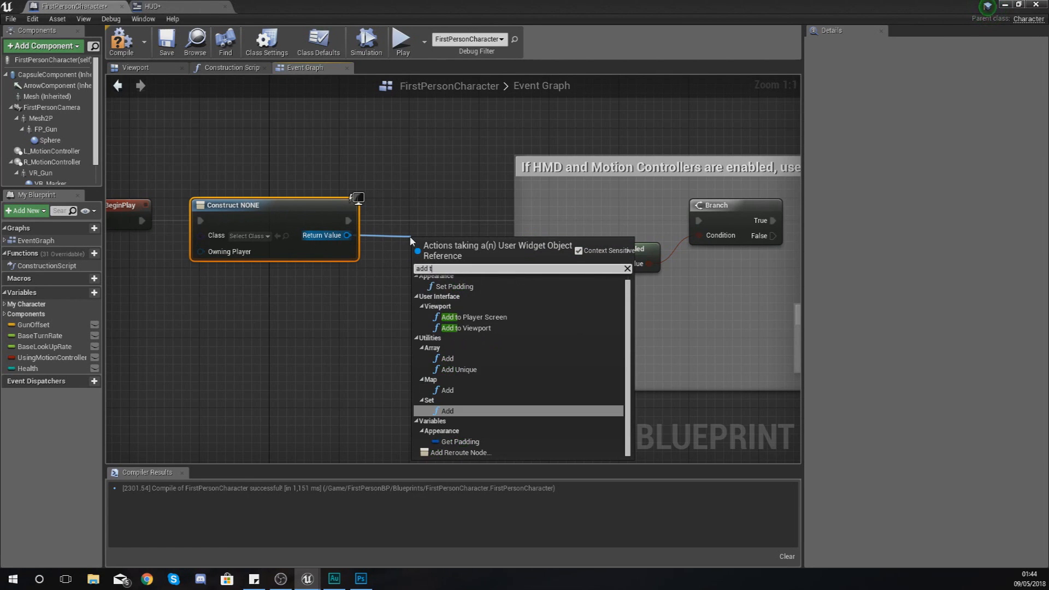
left_click(465, 327)
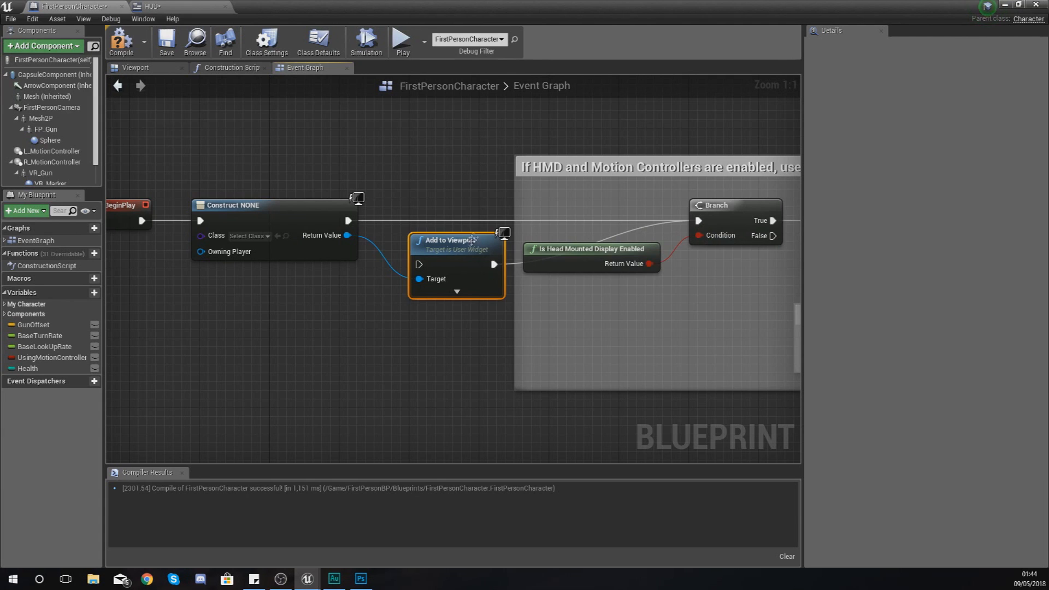
left_click_drag(456, 240, 447, 196)
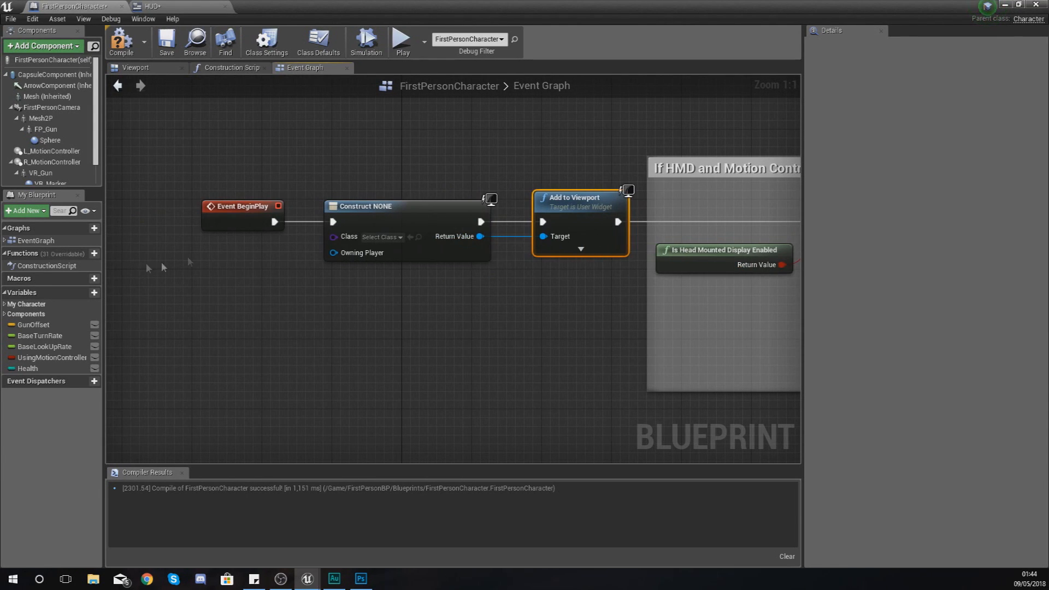
left_click(381, 236)
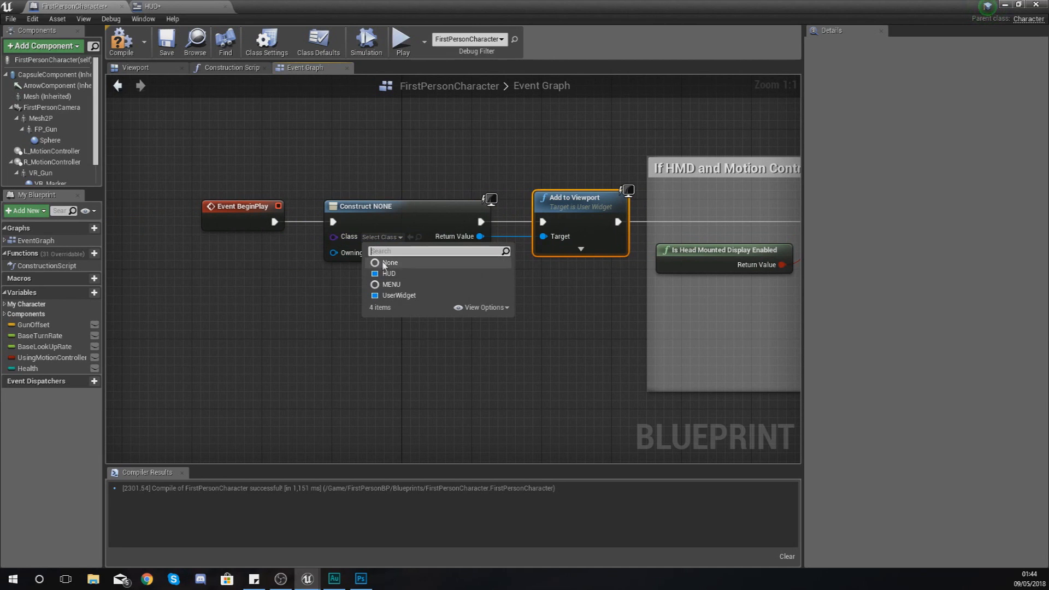
Step: Set the Create Widget class to HUD and start a Play test
left_click(389, 273)
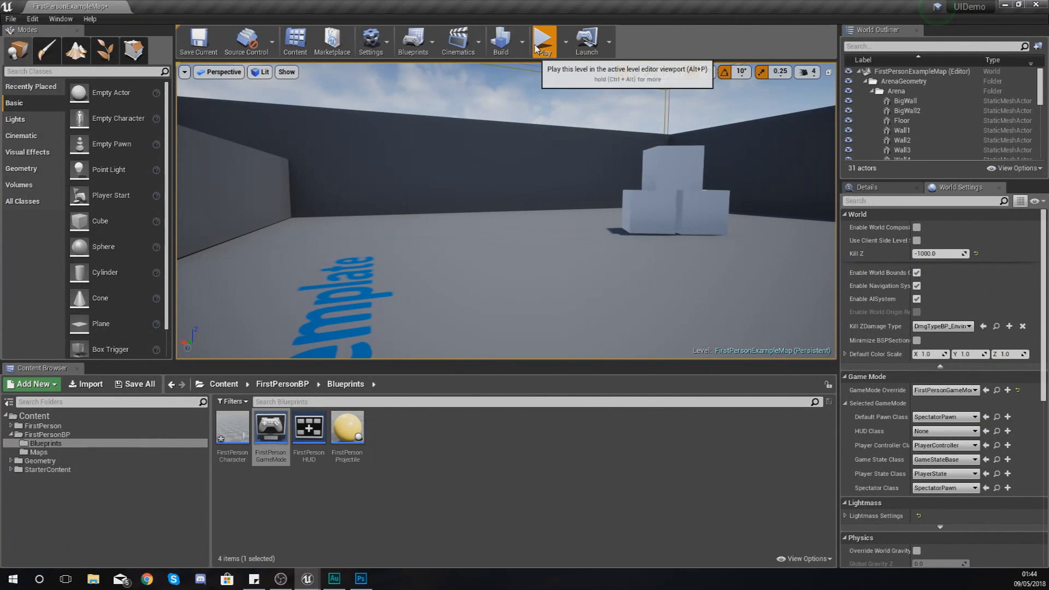
left_click(543, 38)
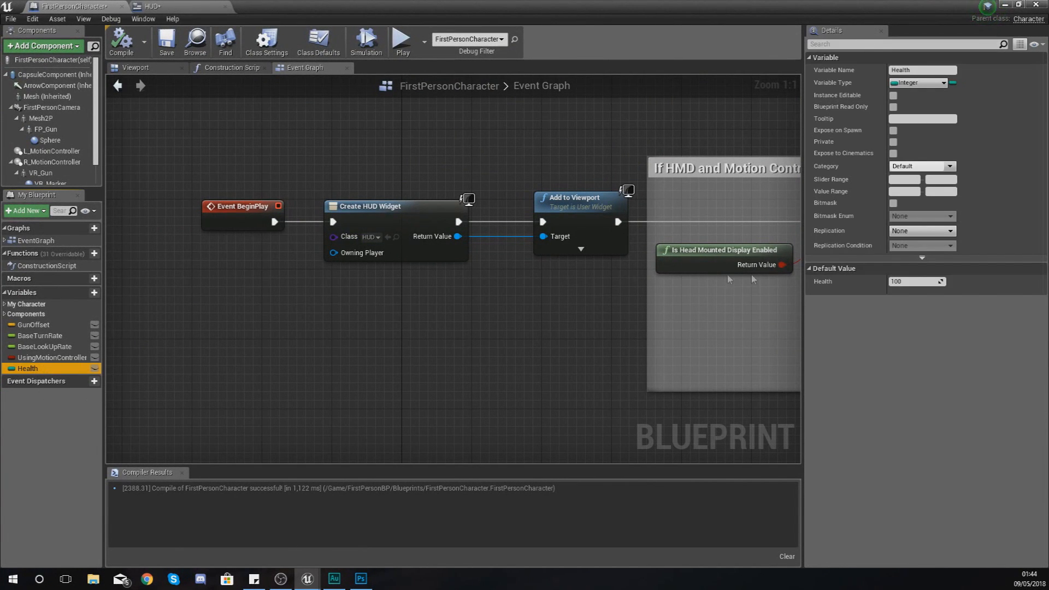
Step: Change Health's default value to 56, then play the level to see 56 on the HUD
left_click(916, 281)
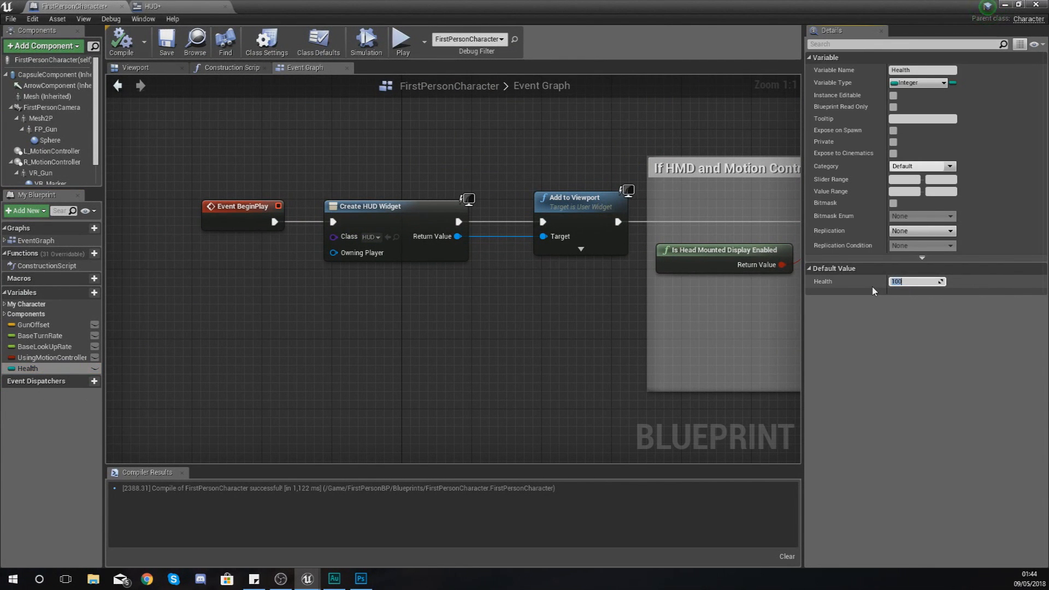
type("56")
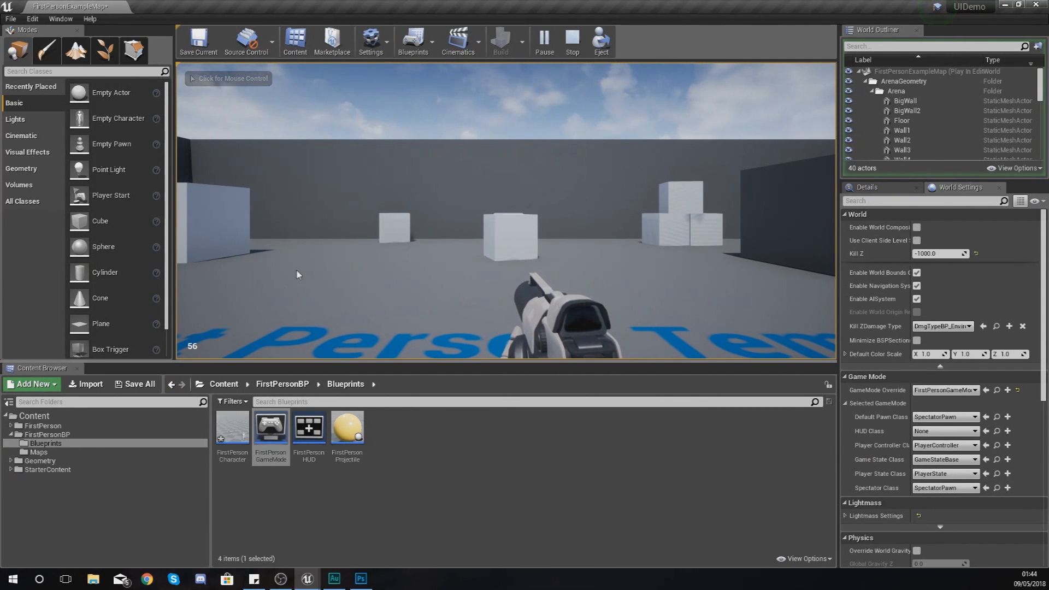
left_click(297, 274)
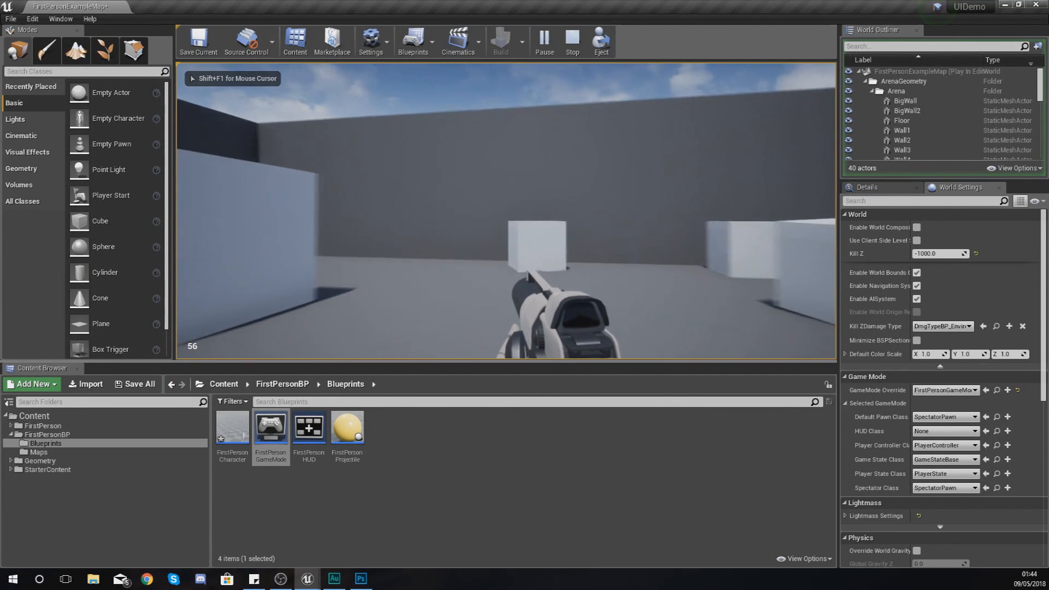